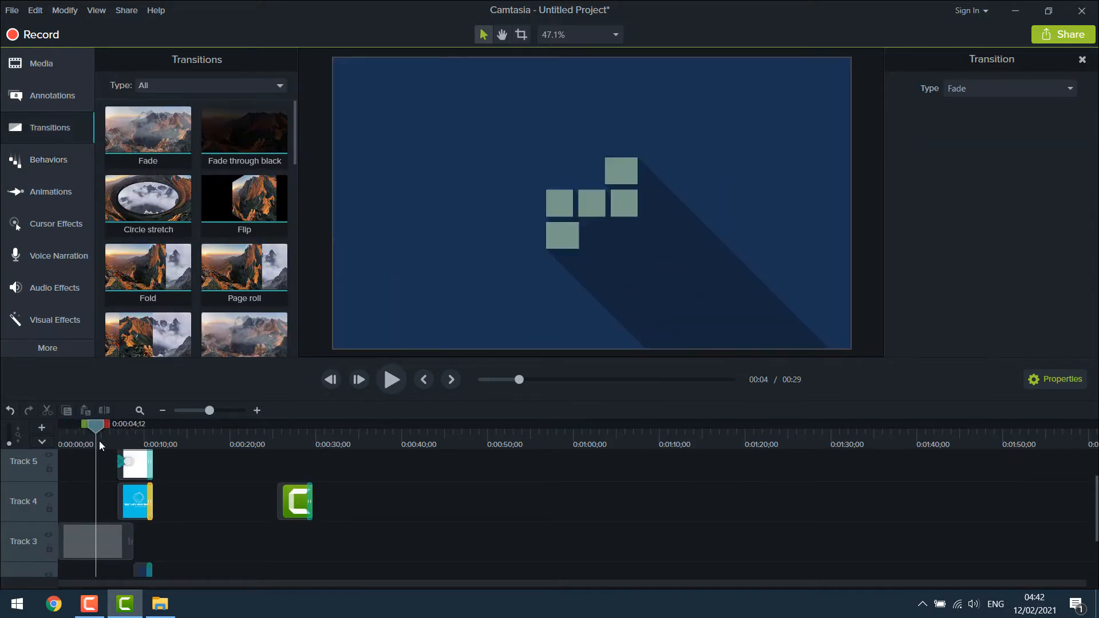
Close the Camtasia editor window to return to the Windows desktop
click(390, 379)
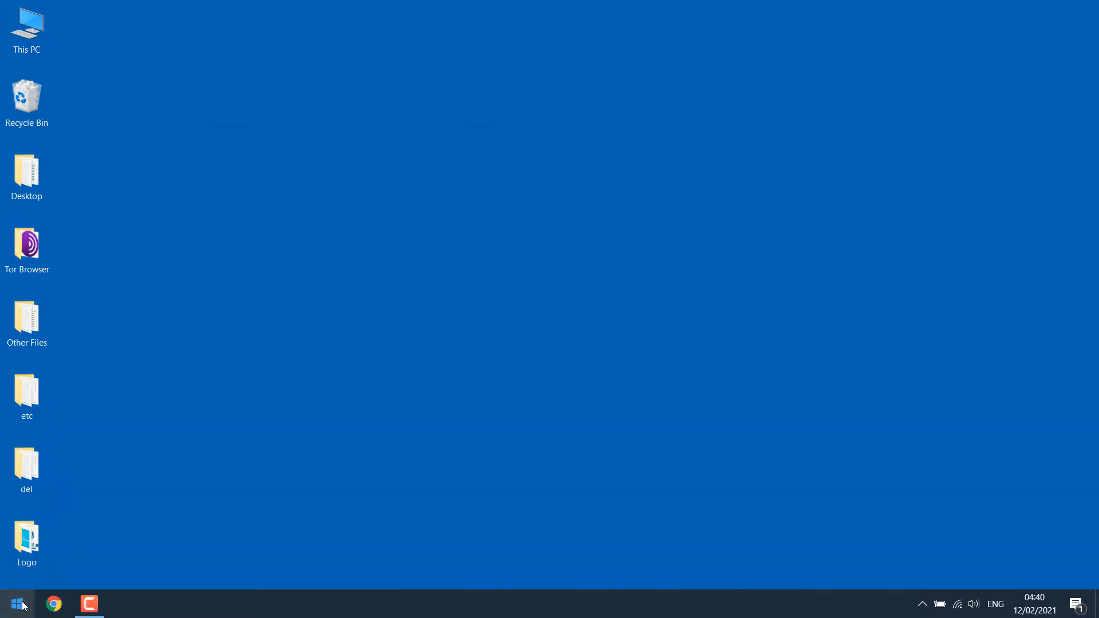
mouse_move(136, 212)
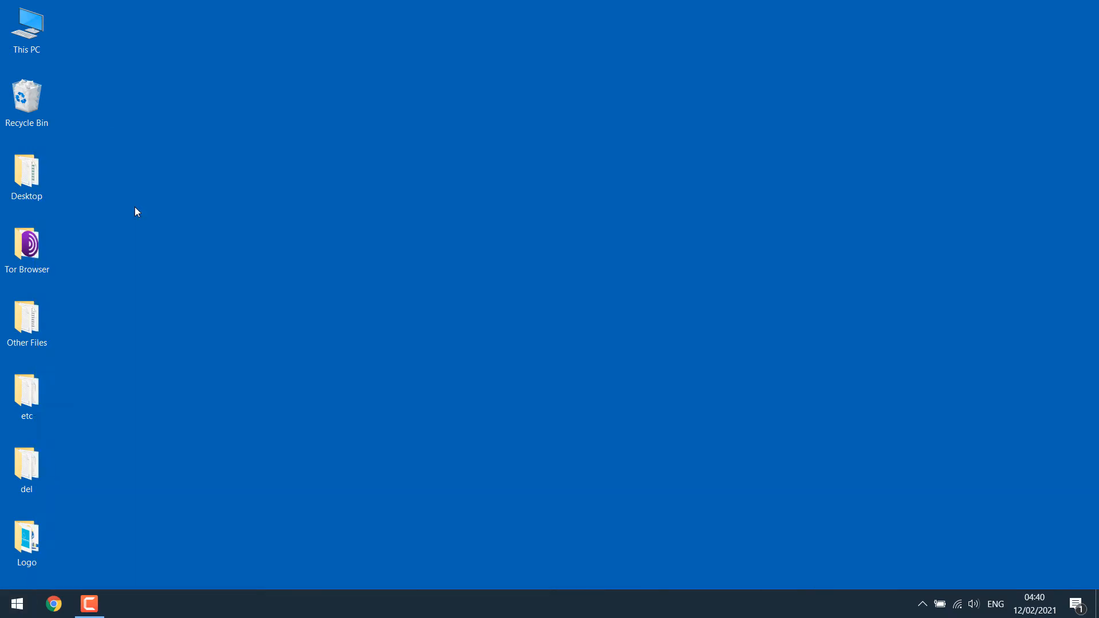
Launch Camtasia from the taskbar with a fresh untitled project
click(89, 603)
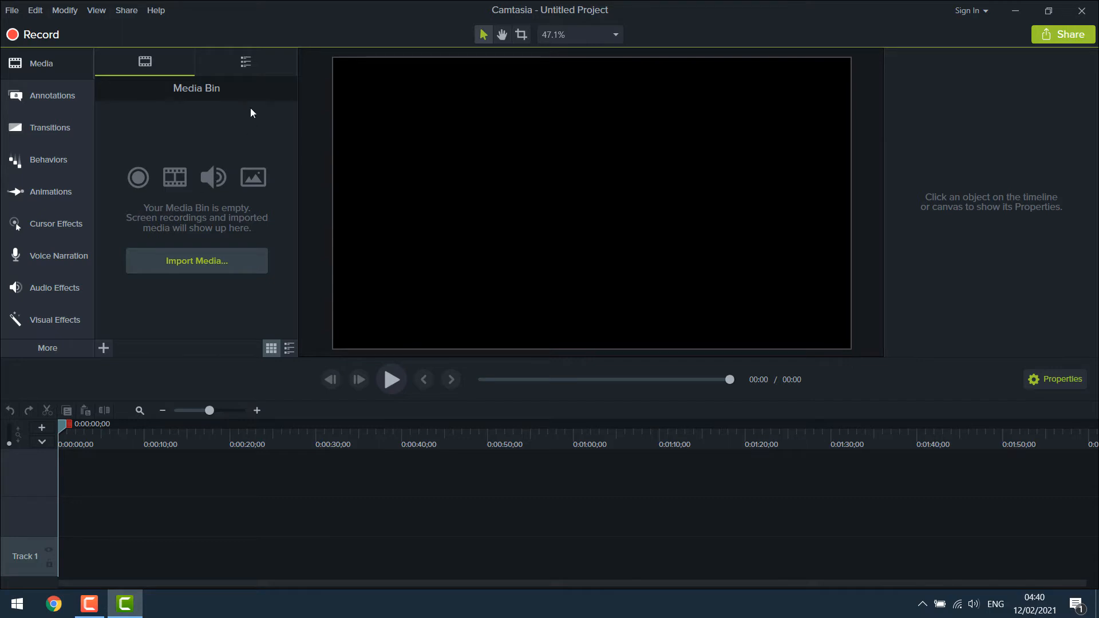
mouse_move(247, 62)
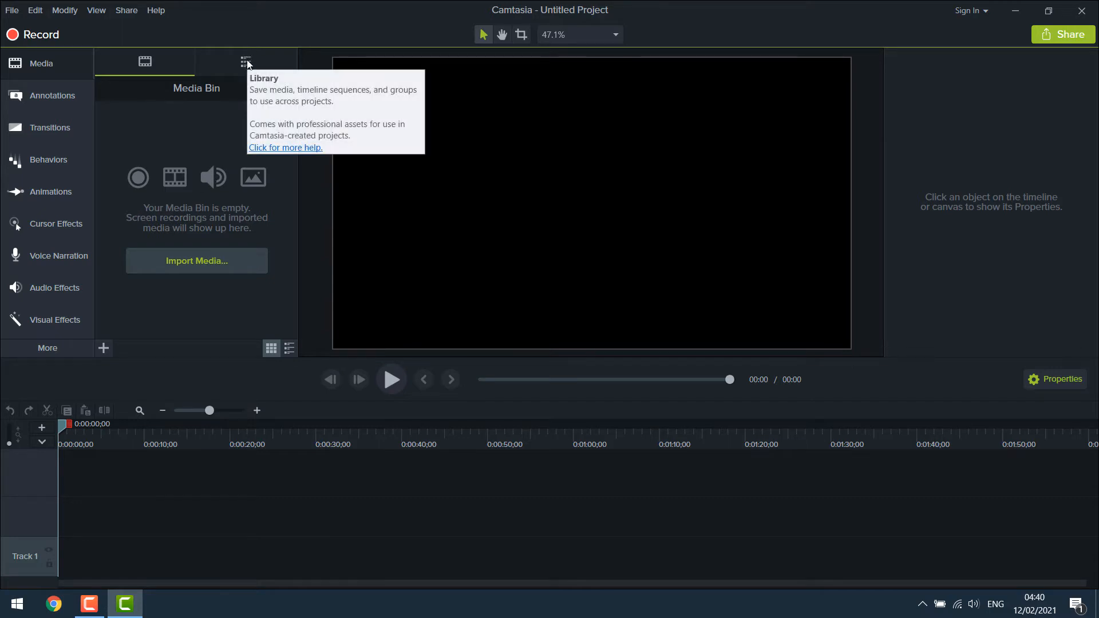
Open the Library, expand Motion Graphics - Intro Clips, and preview cornercircles
click(246, 63)
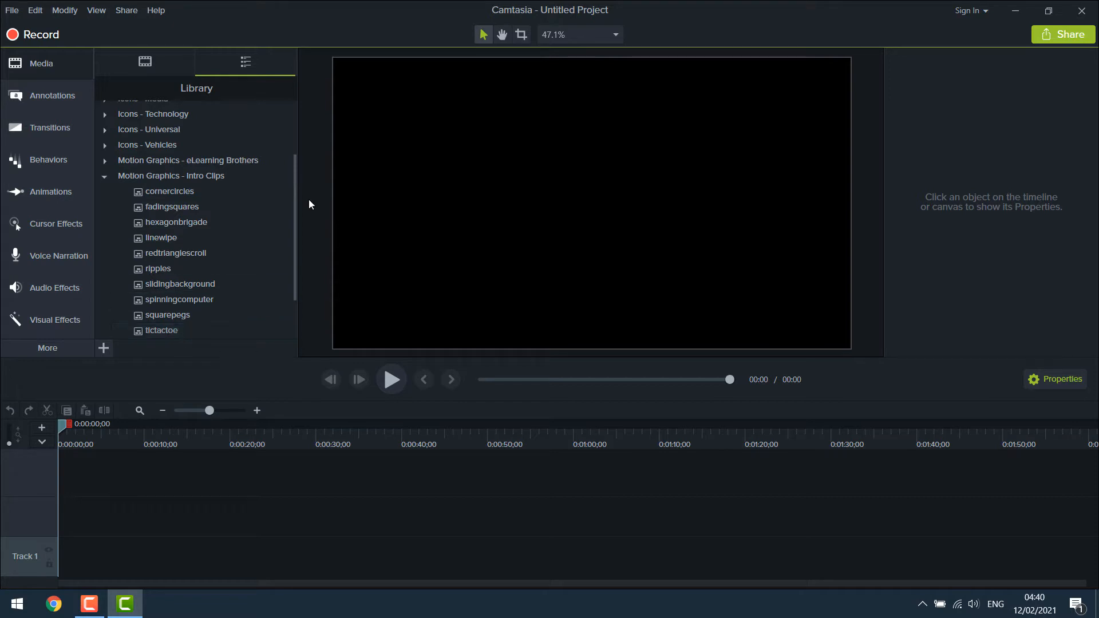
click(168, 167)
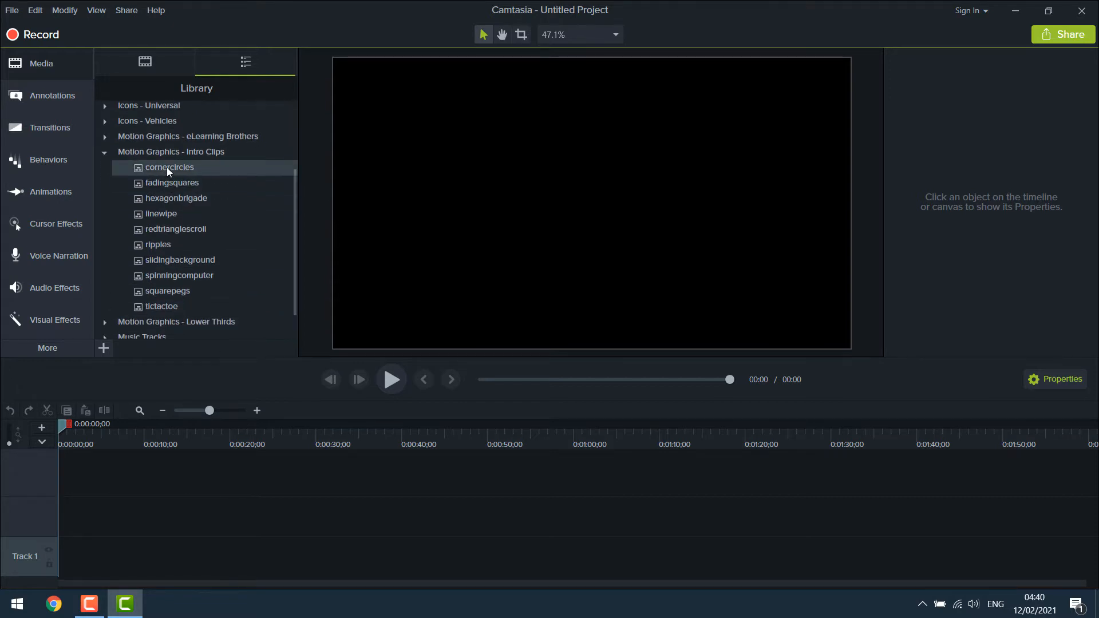
mouse_move(168, 172)
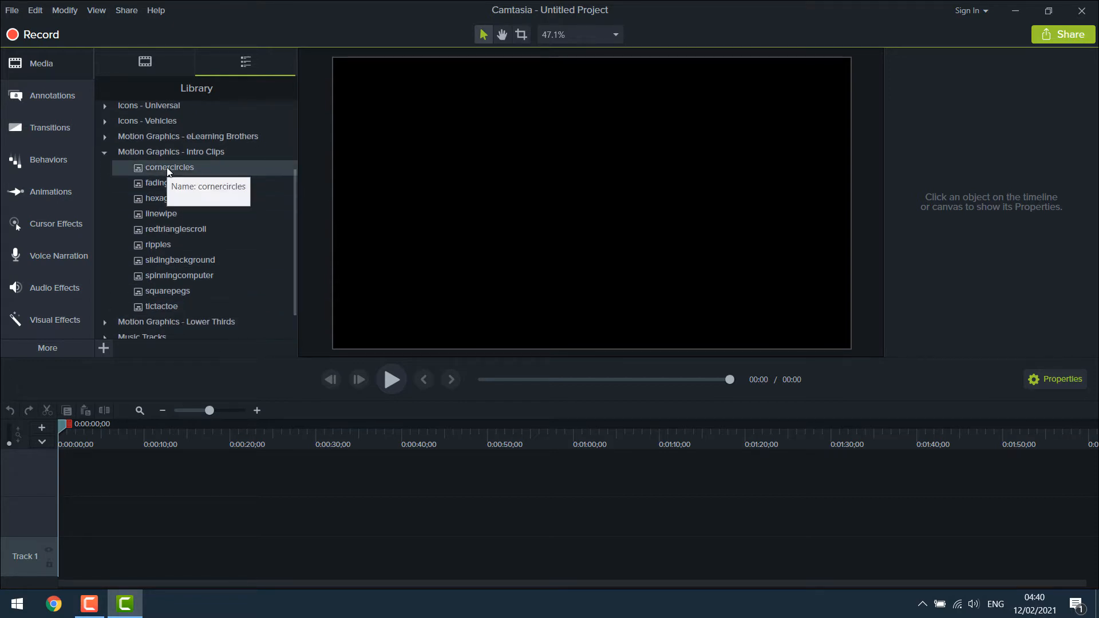
right_click(168, 166)
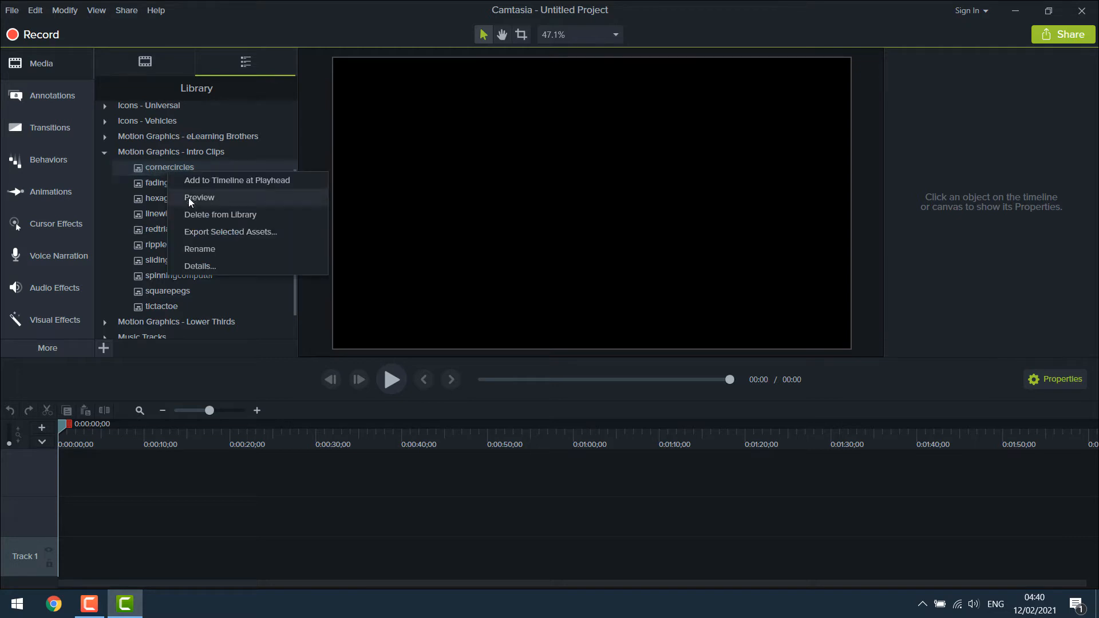
click(199, 197)
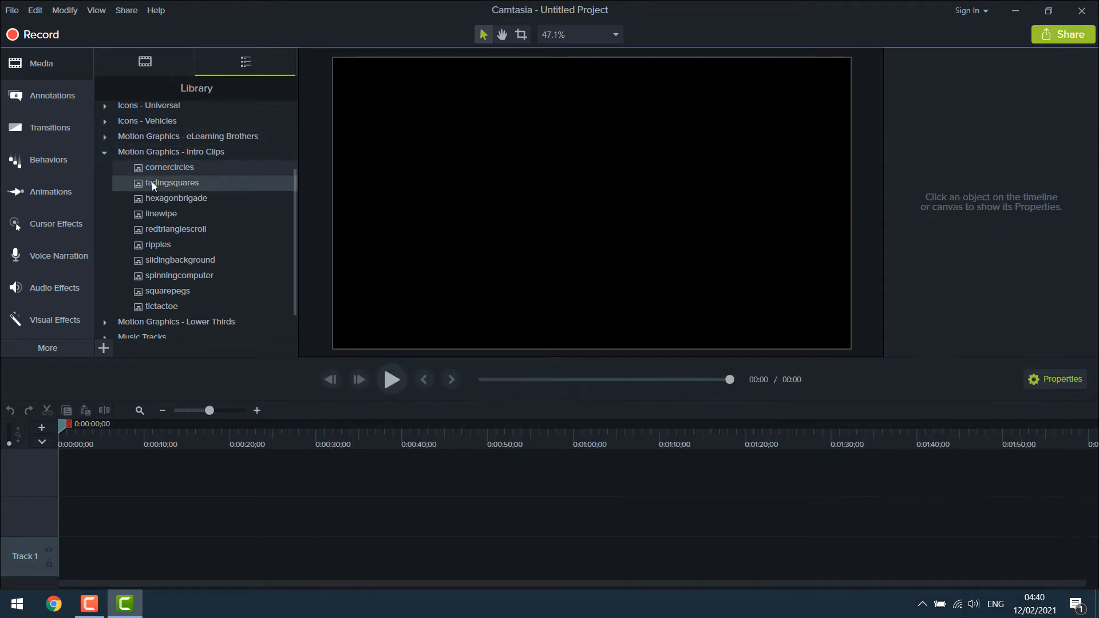
double_click(171, 183)
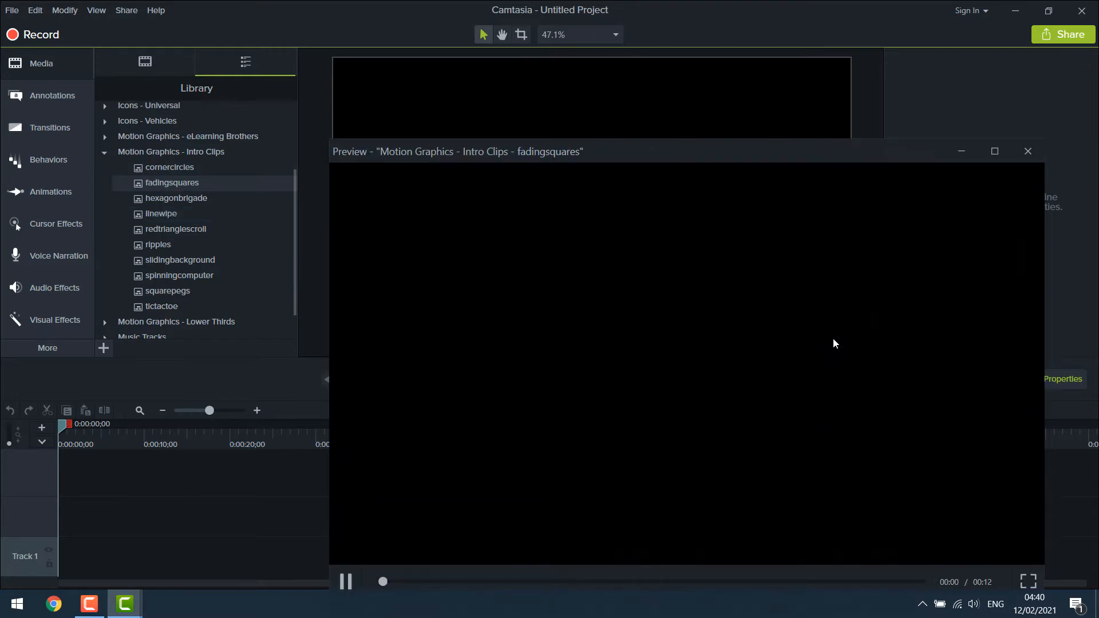
click(344, 581)
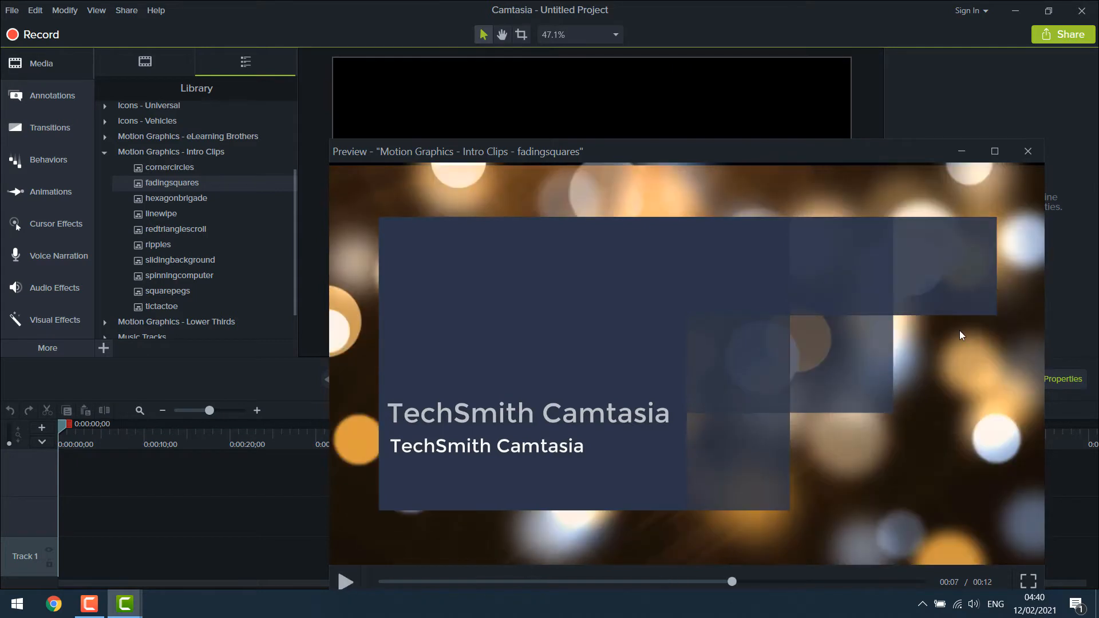
click(346, 582)
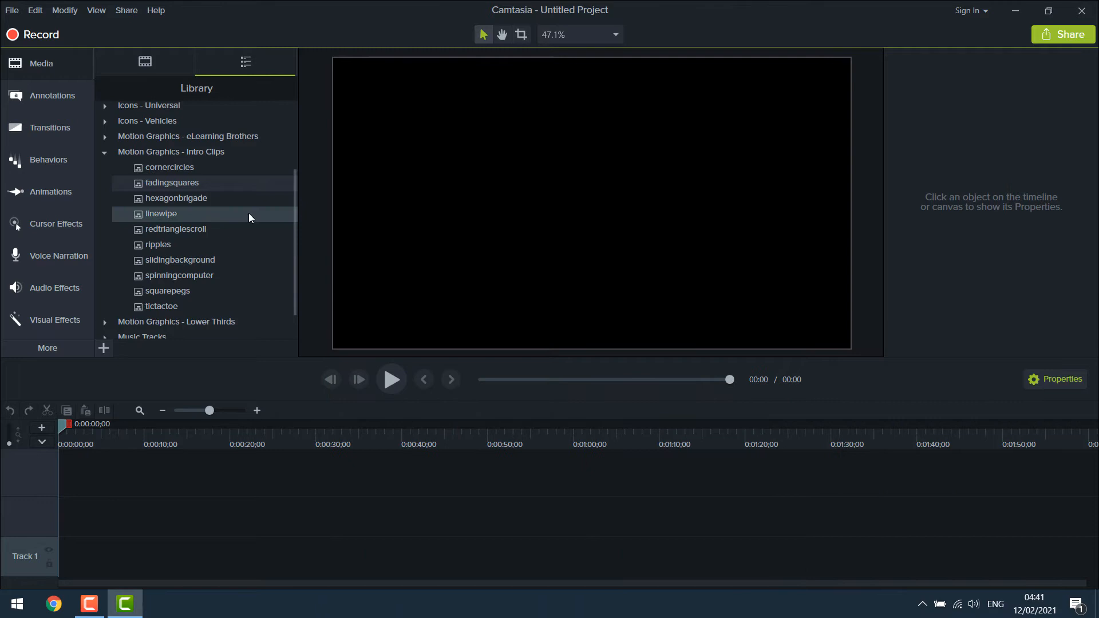
double_click(176, 197)
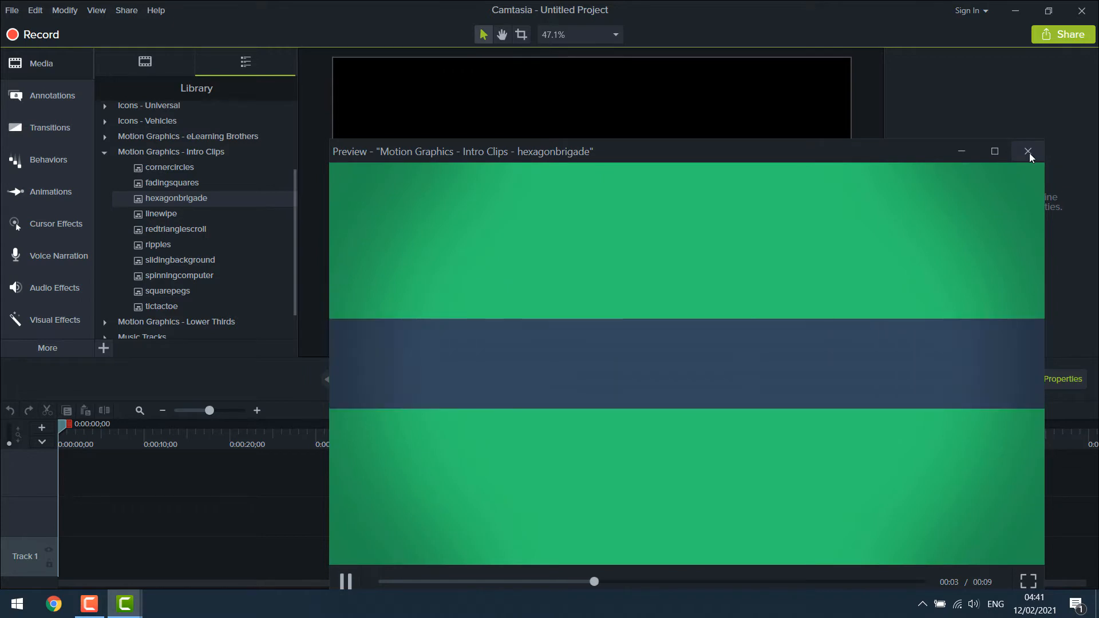
click(1028, 151)
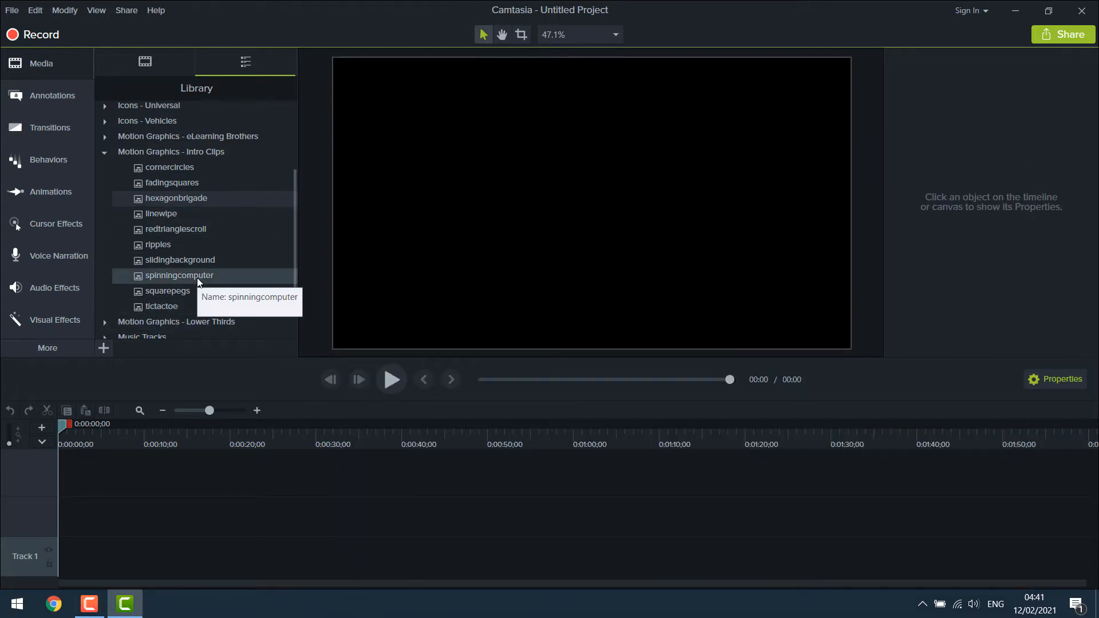
right_click(160, 306)
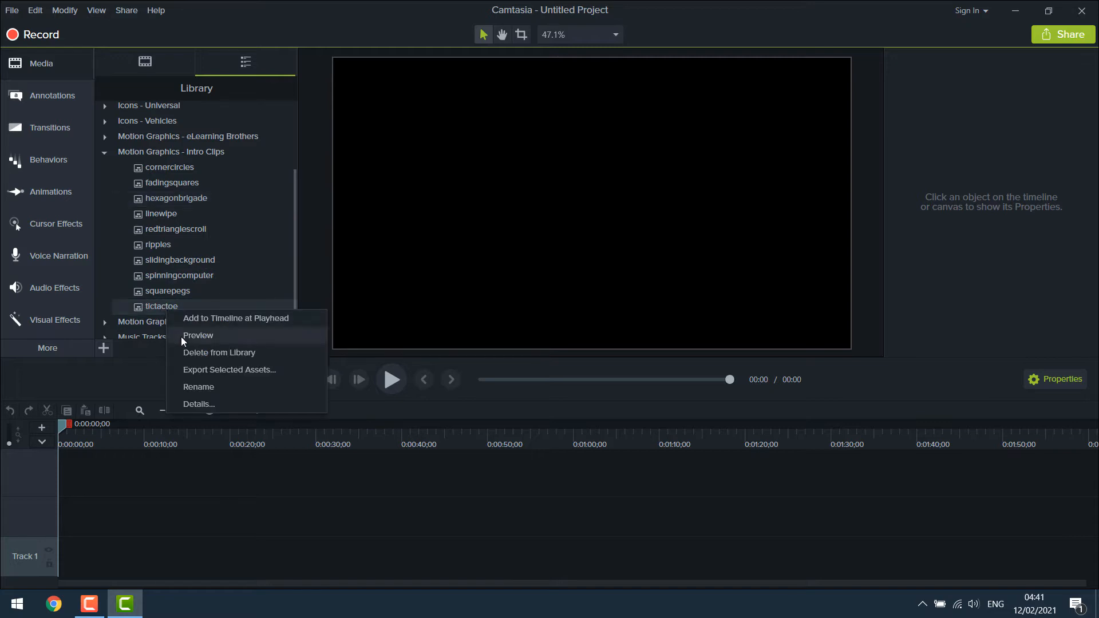
click(198, 335)
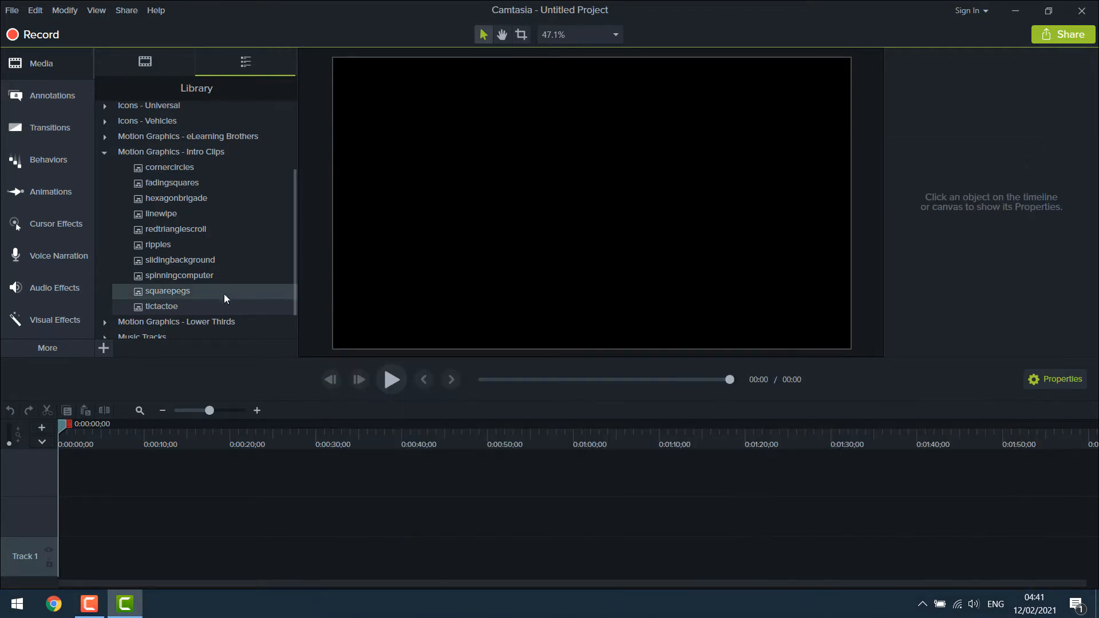
mouse_move(160, 306)
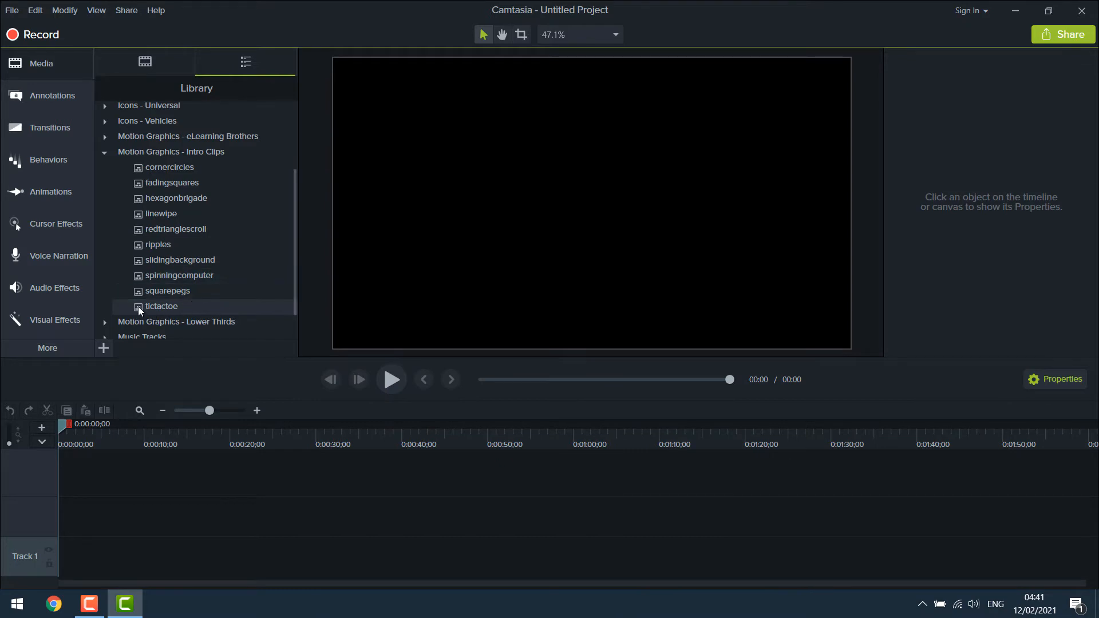
Add tictactoe to the timeline and ungroup it and its nested Shapes group
drag(161, 306, 159, 517)
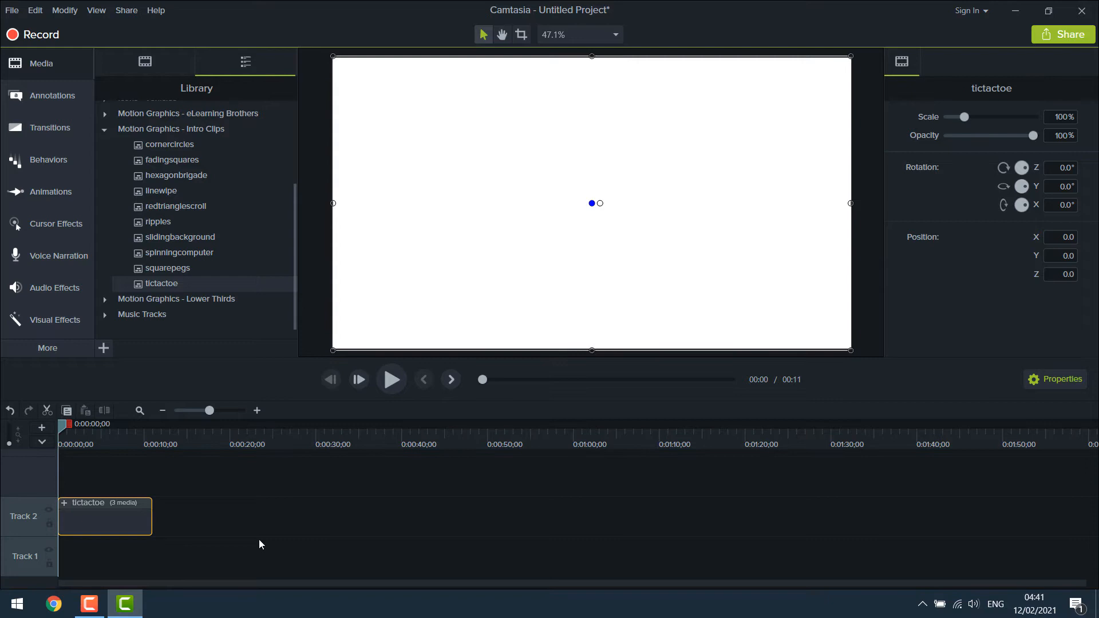
right_click(104, 516)
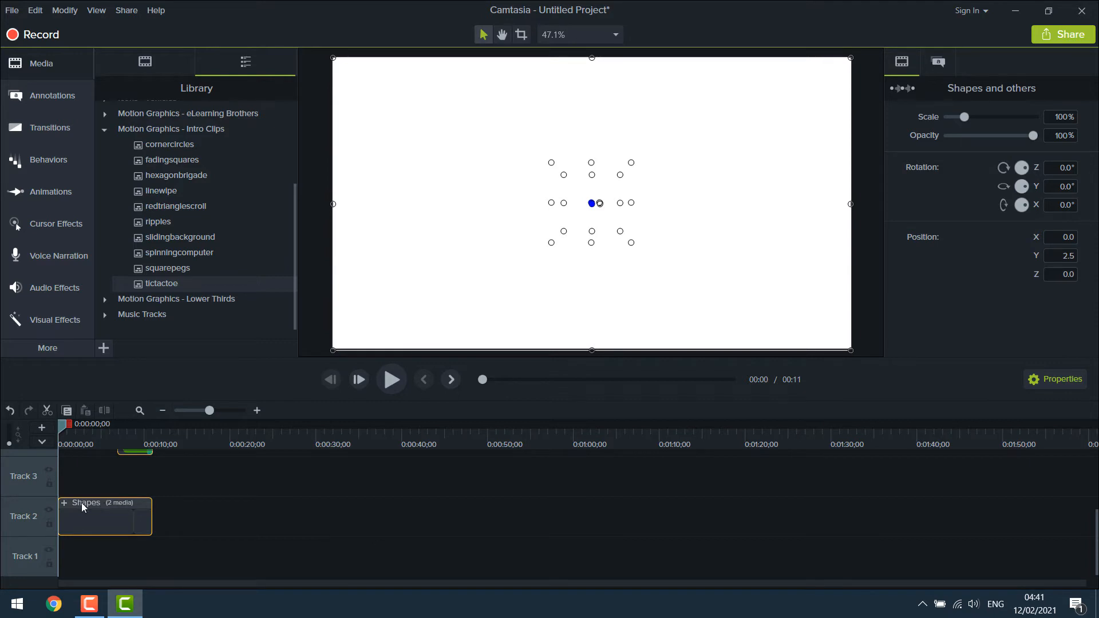
right_click(105, 515)
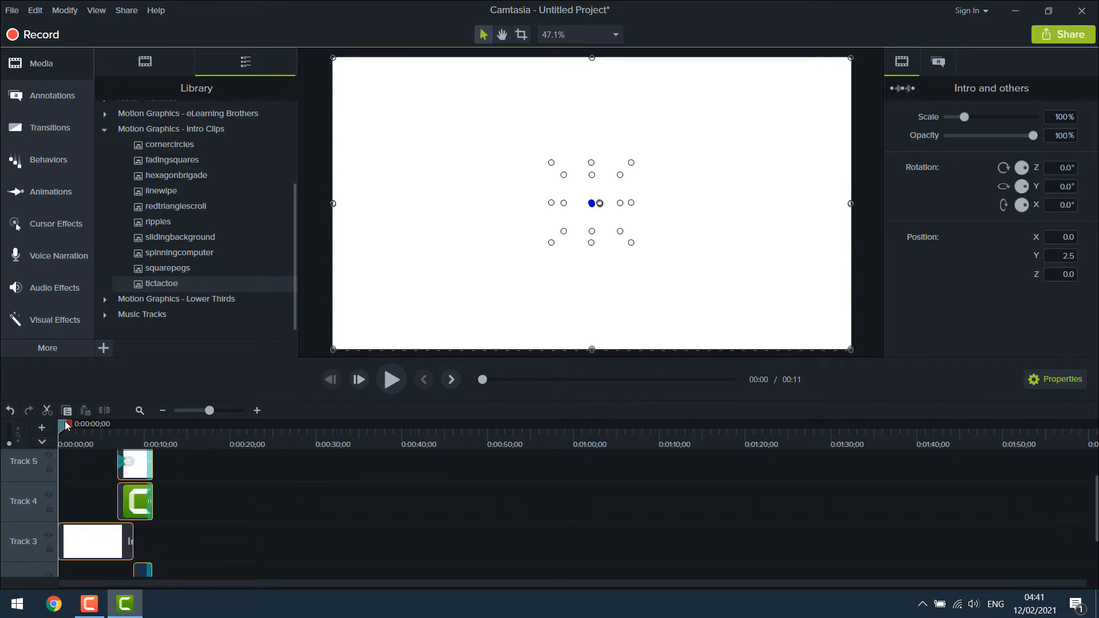
drag(67, 424, 102, 424)
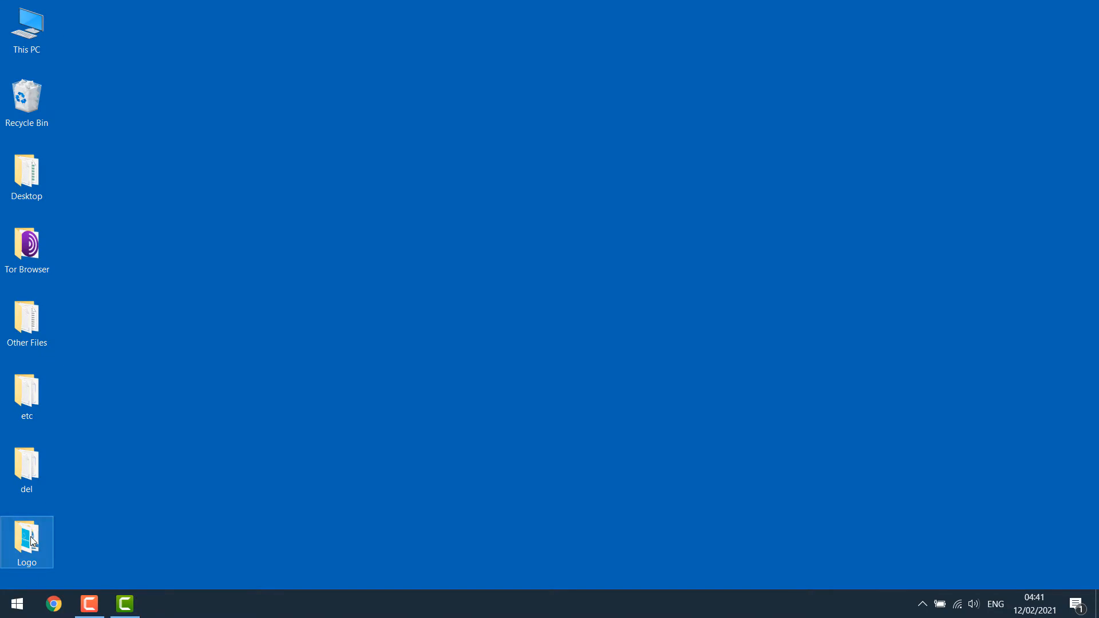
Open the Logo folder on the desktop to get the blue logo image
double_click(27, 536)
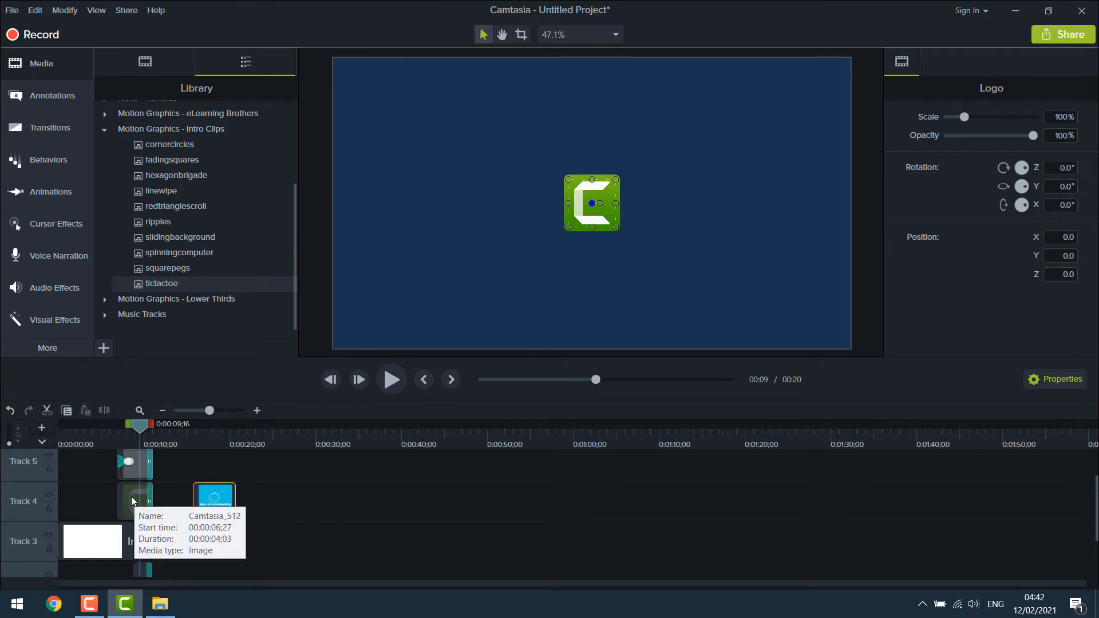
Move the blue logo clip on Track 4 into the Camtasia logo's position
drag(136, 500, 293, 500)
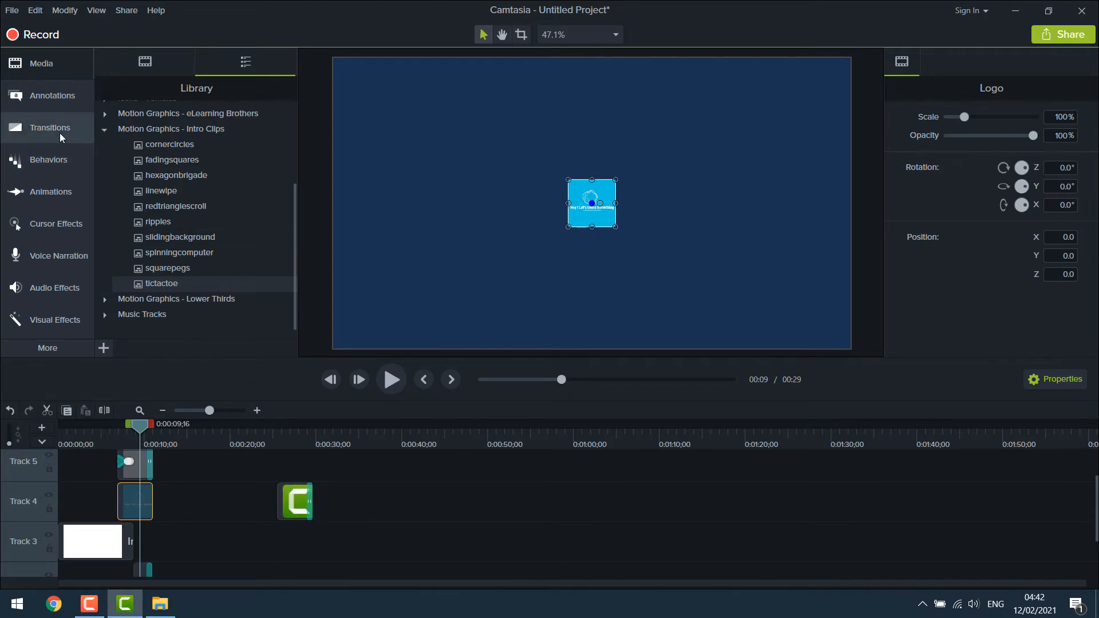
Apply a Fade transition to the blue logo and play the intro from the start
click(50, 127)
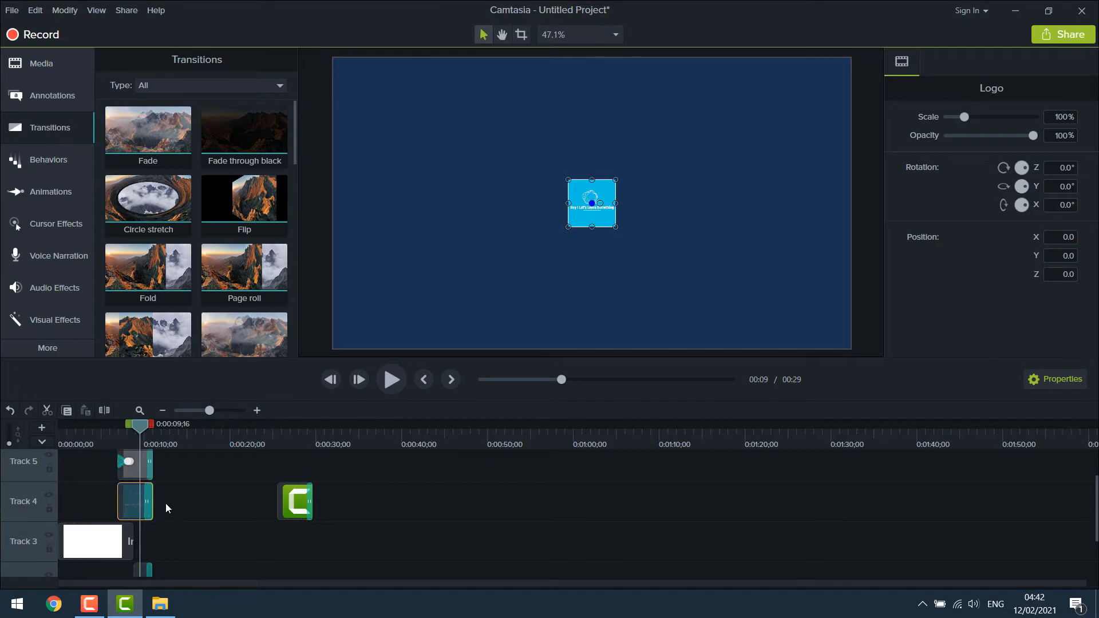
mouse_move(147, 494)
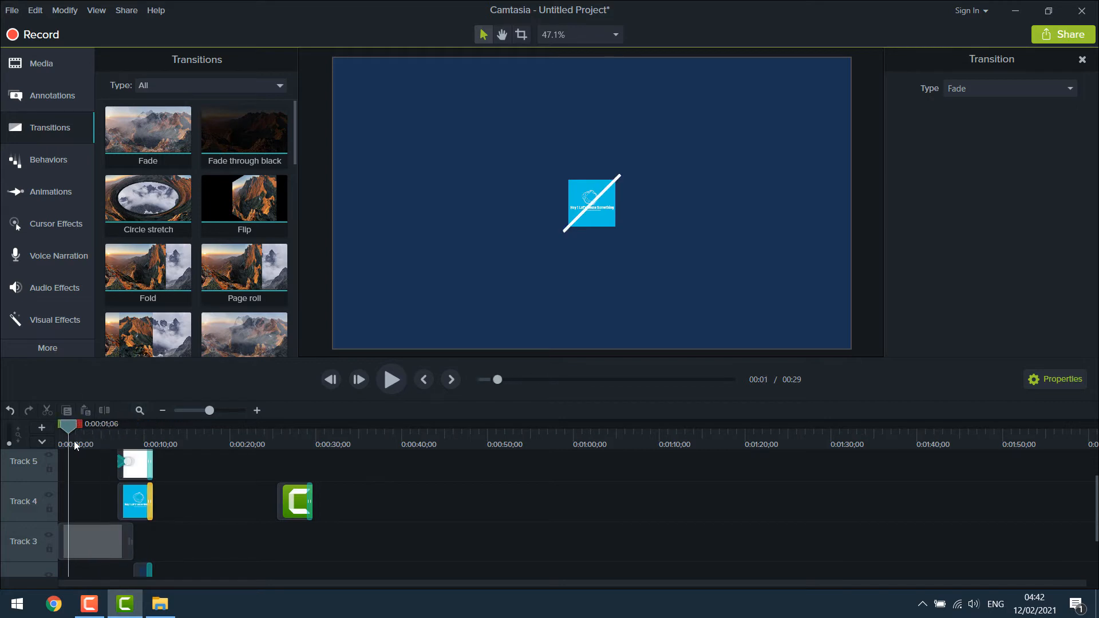
click(390, 379)
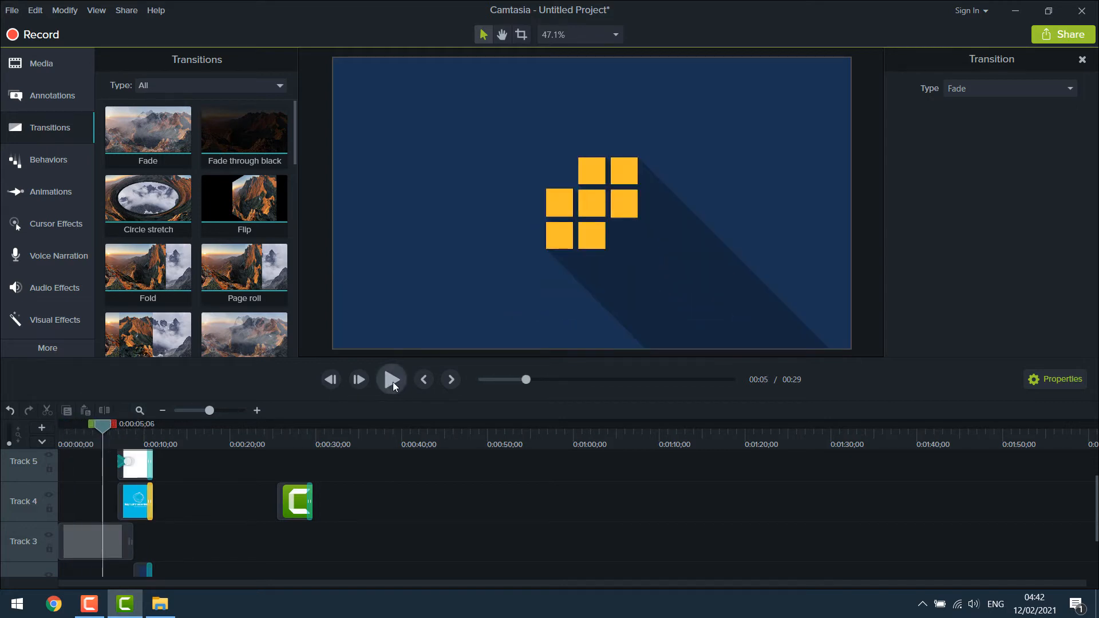
click(391, 379)
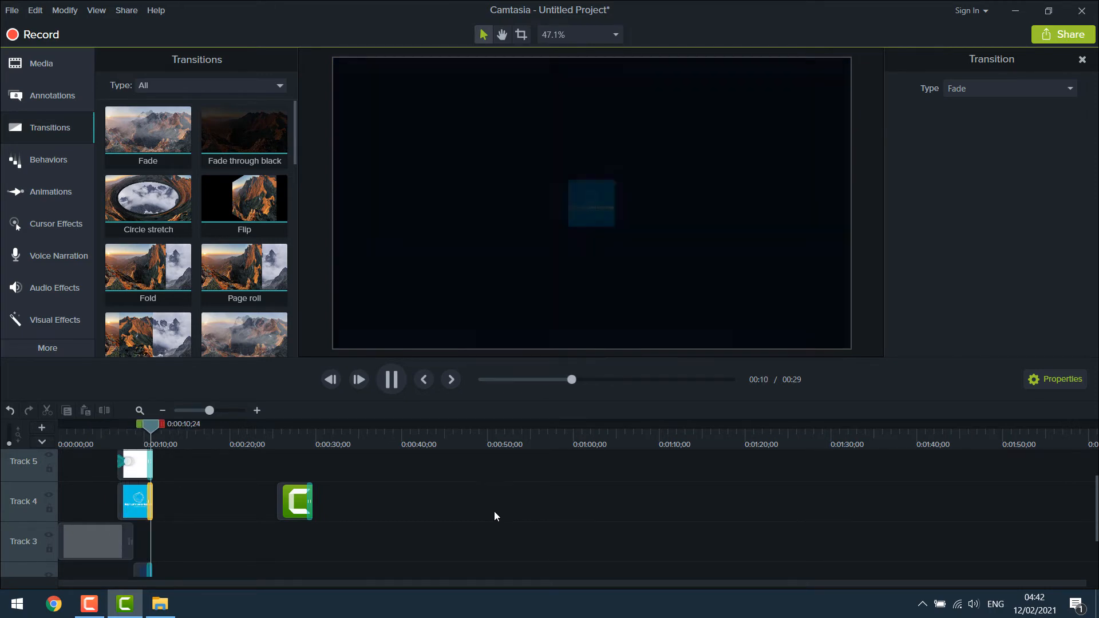
click(390, 379)
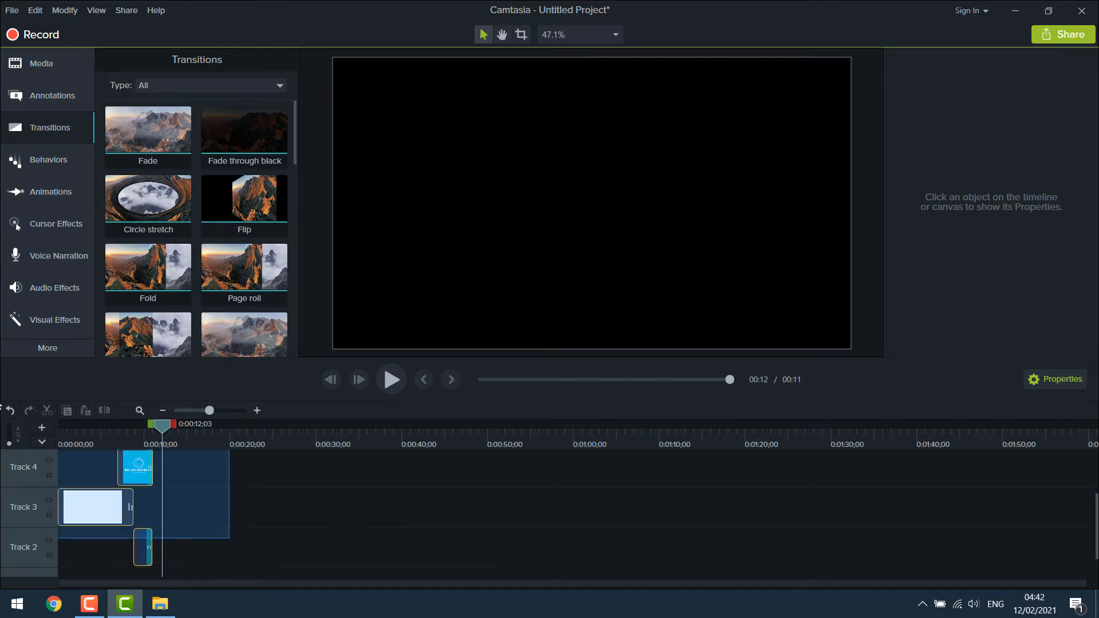
Group the selected intro clips together into Group 1
right_click(137, 550)
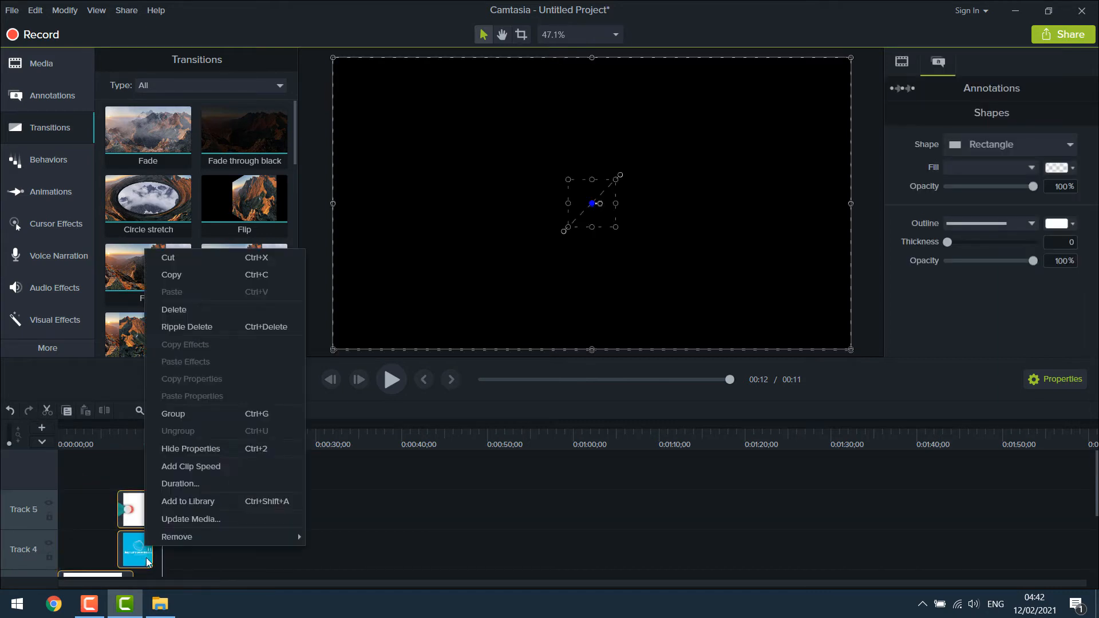
click(173, 413)
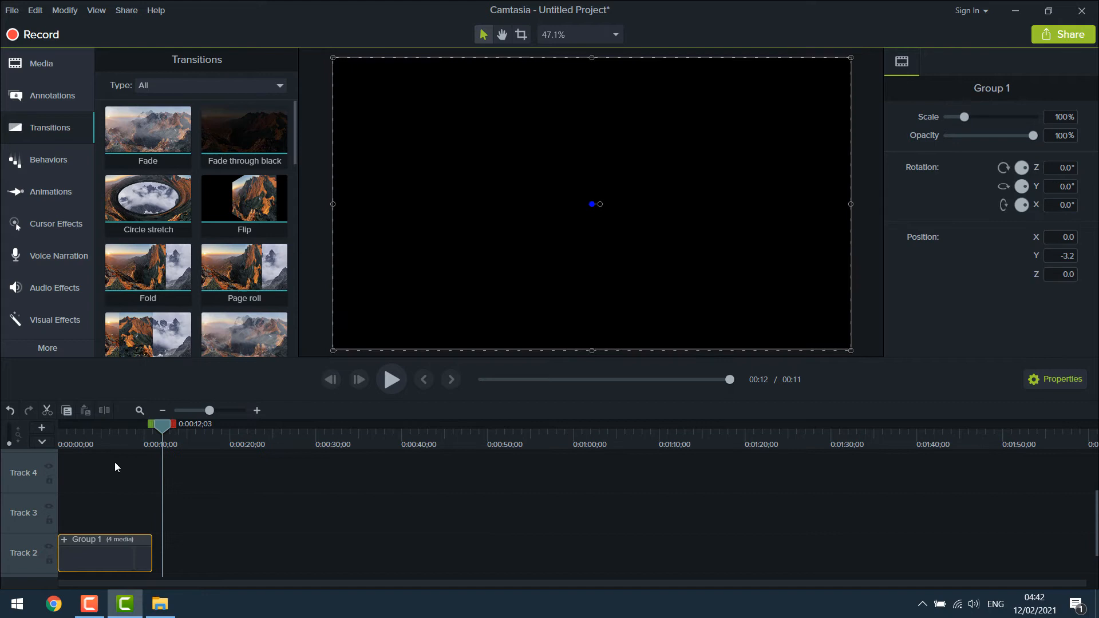
mouse_move(175, 449)
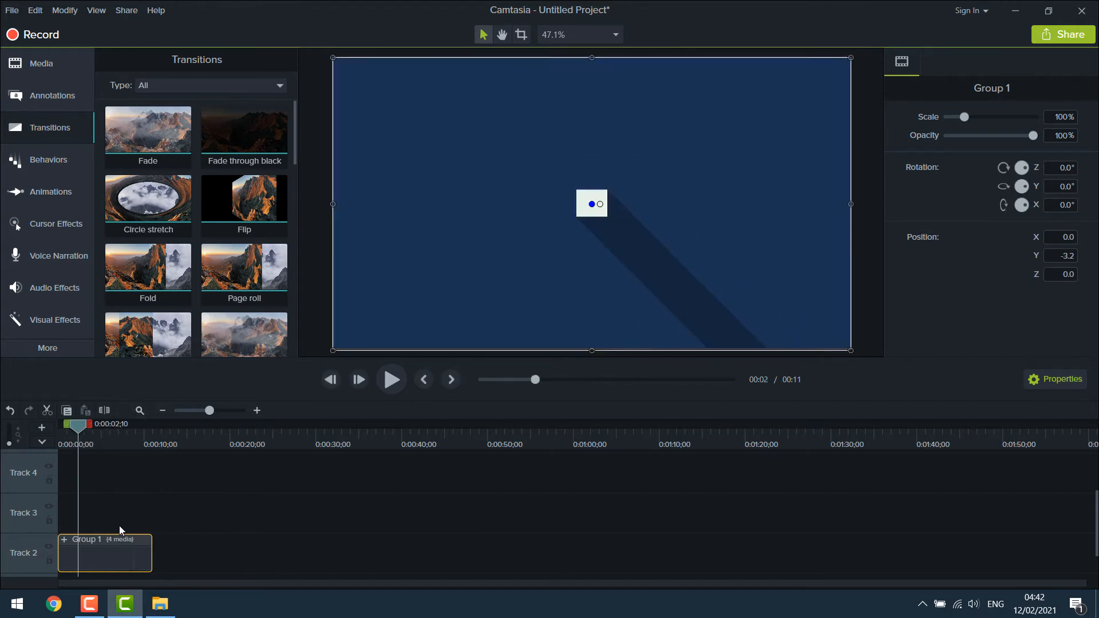
click(119, 561)
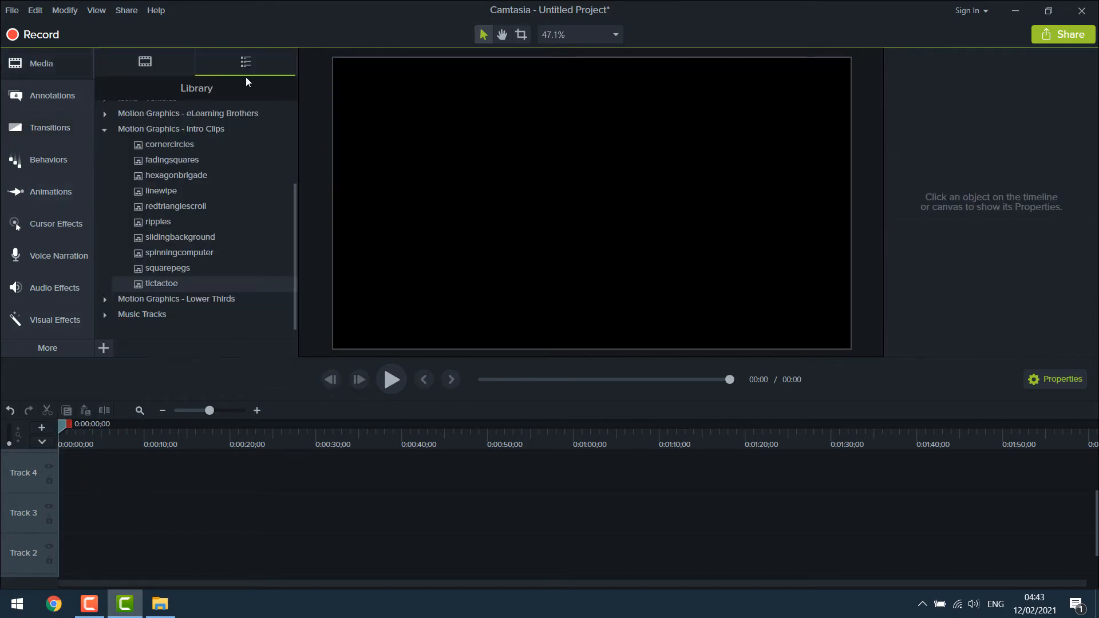
Preview squarepegs from the Library, then drag it onto the timeline
right_click(166, 268)
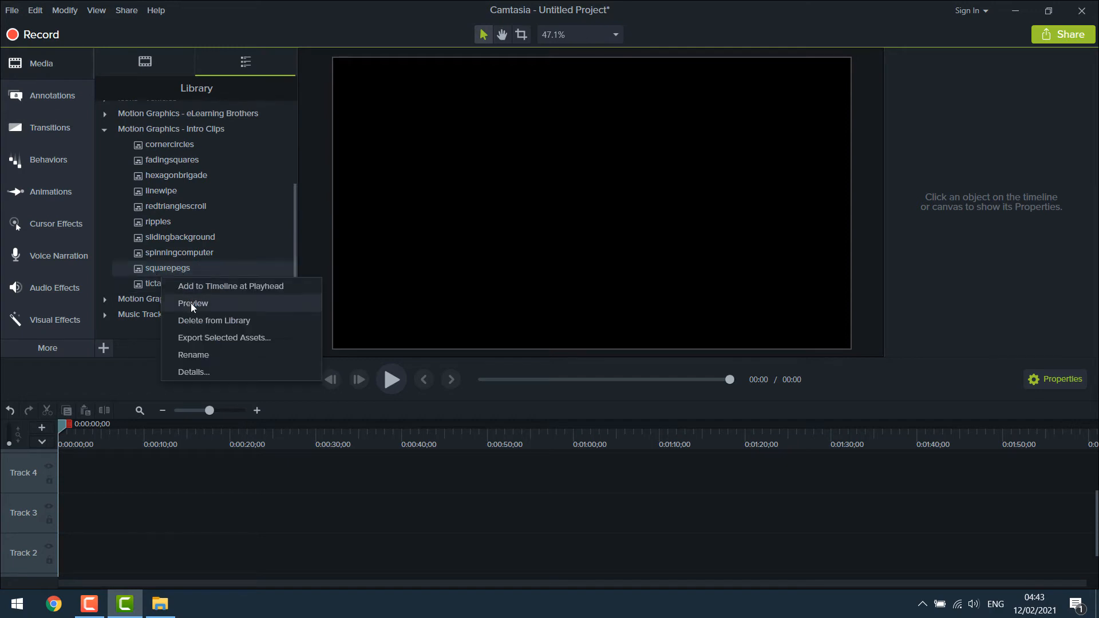
click(193, 303)
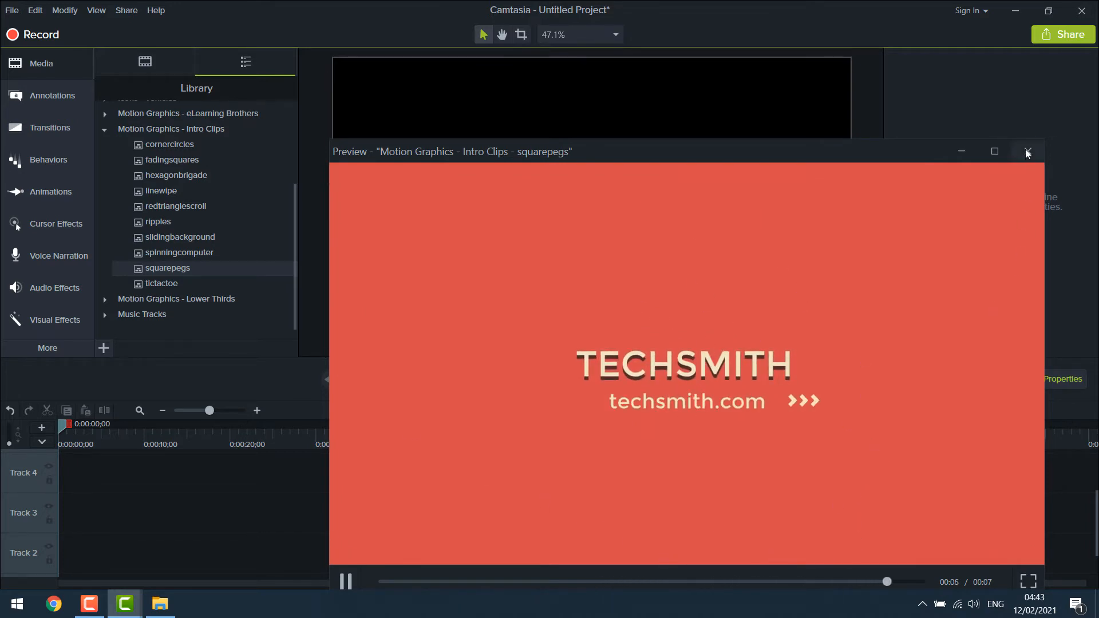
click(1026, 151)
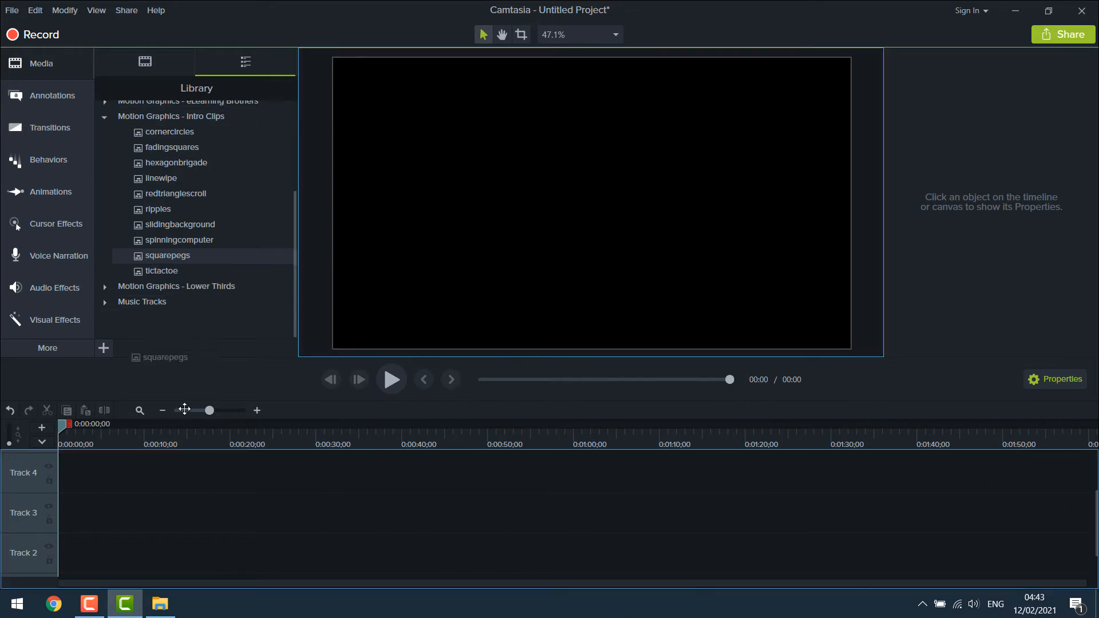
drag(166, 255, 90, 552)
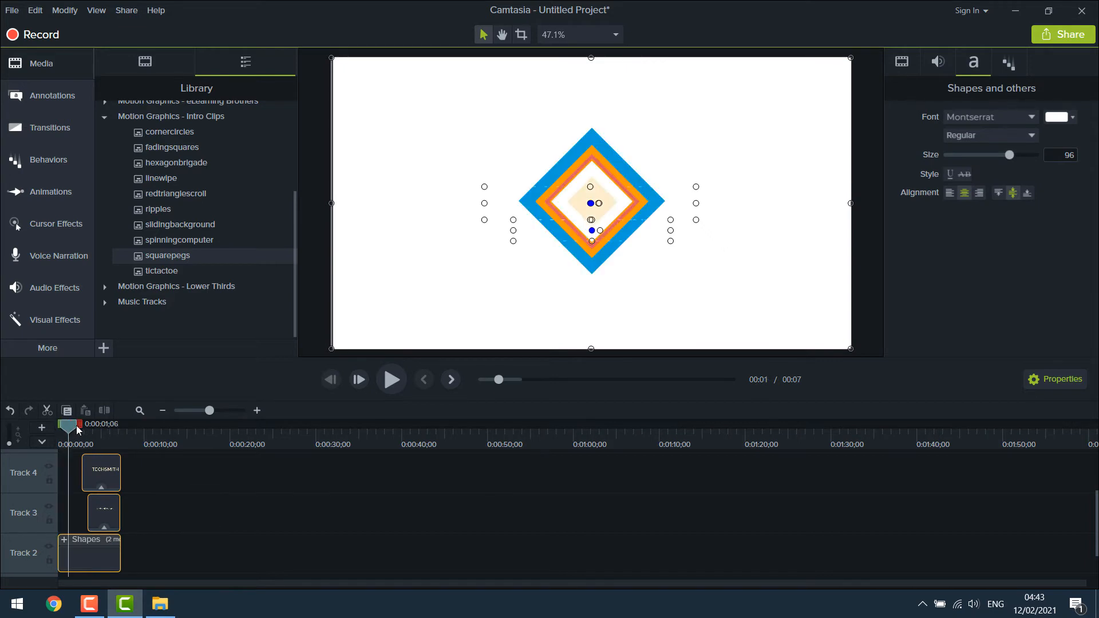
Scrub to the title and shrink the HEY LET'S LEARN SOMETHING text to fit one line
drag(68, 425, 96, 425)
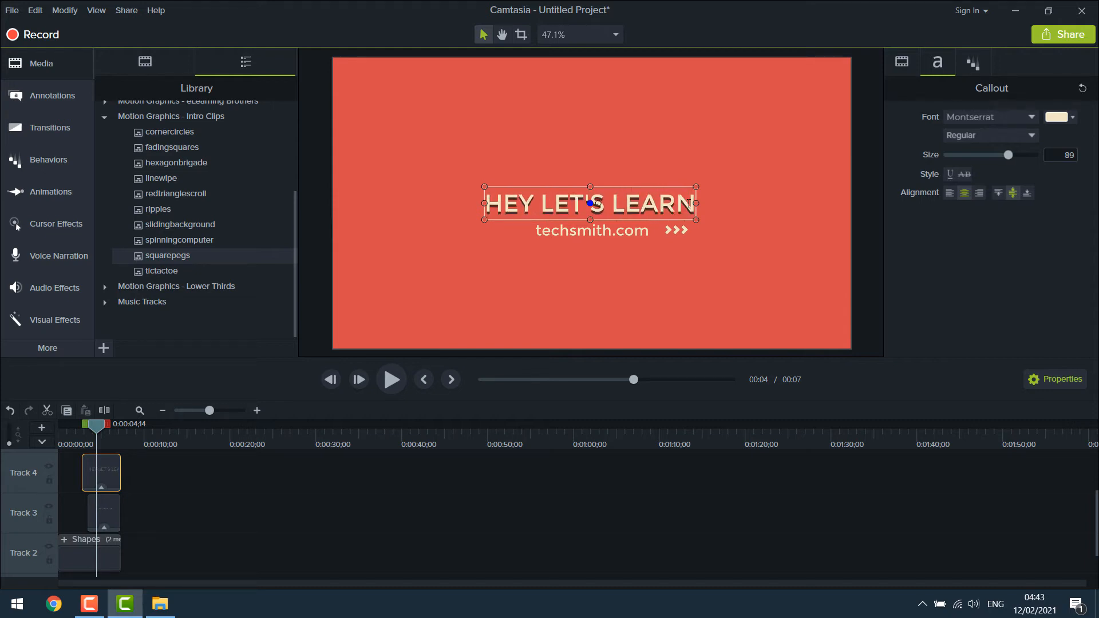
drag(1007, 154, 975, 154)
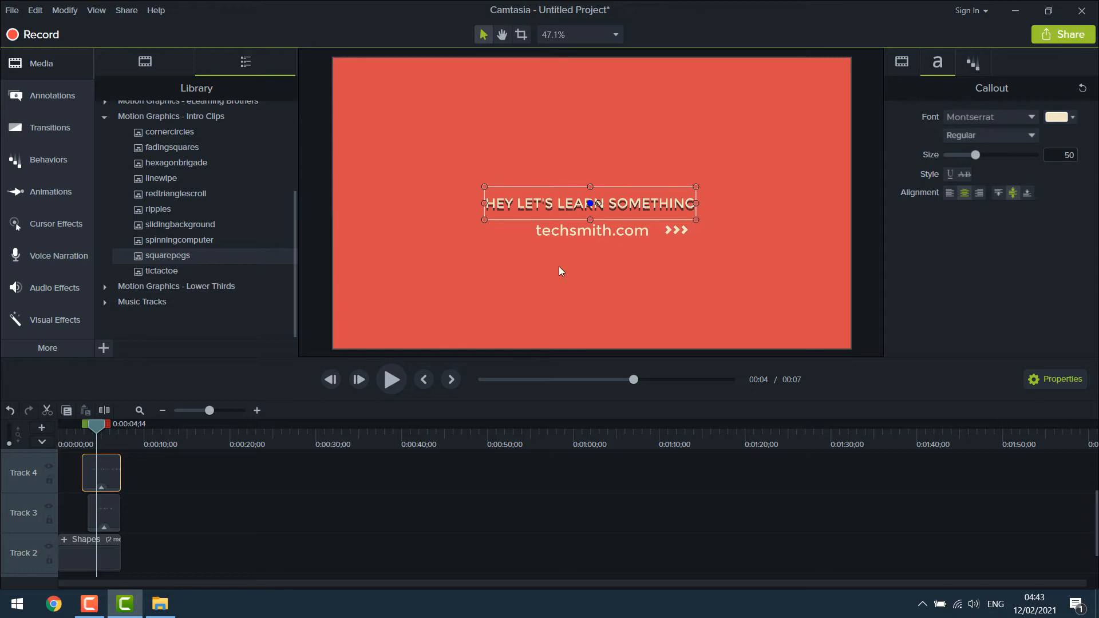
mouse_move(483, 203)
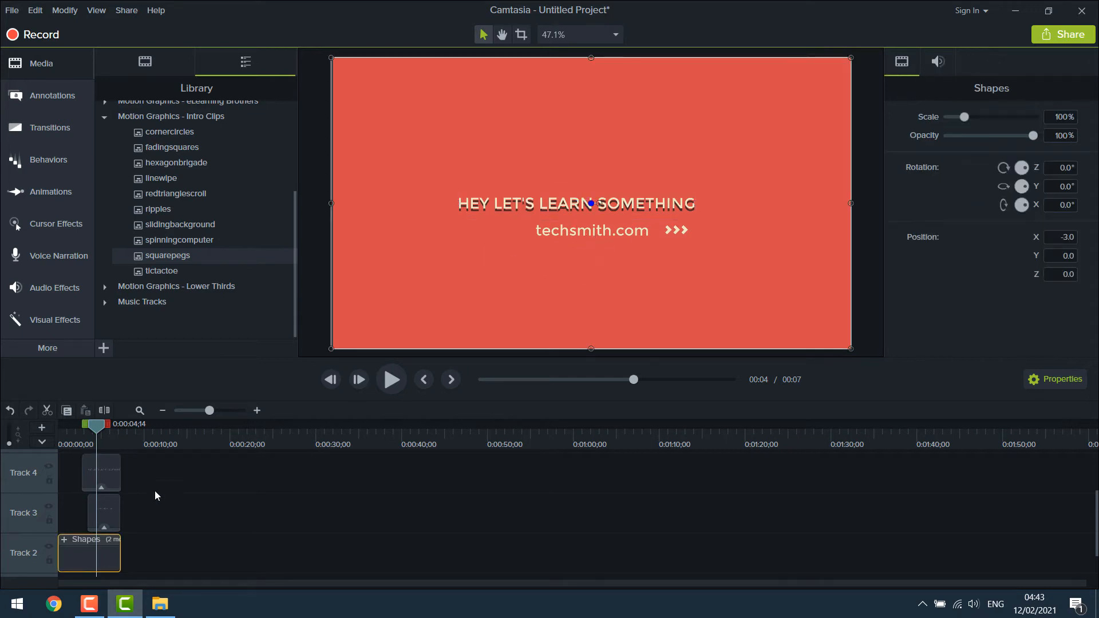
Change the web address callout to heyletslearnsomething.com and play the intro to check it
double_click(590, 230)
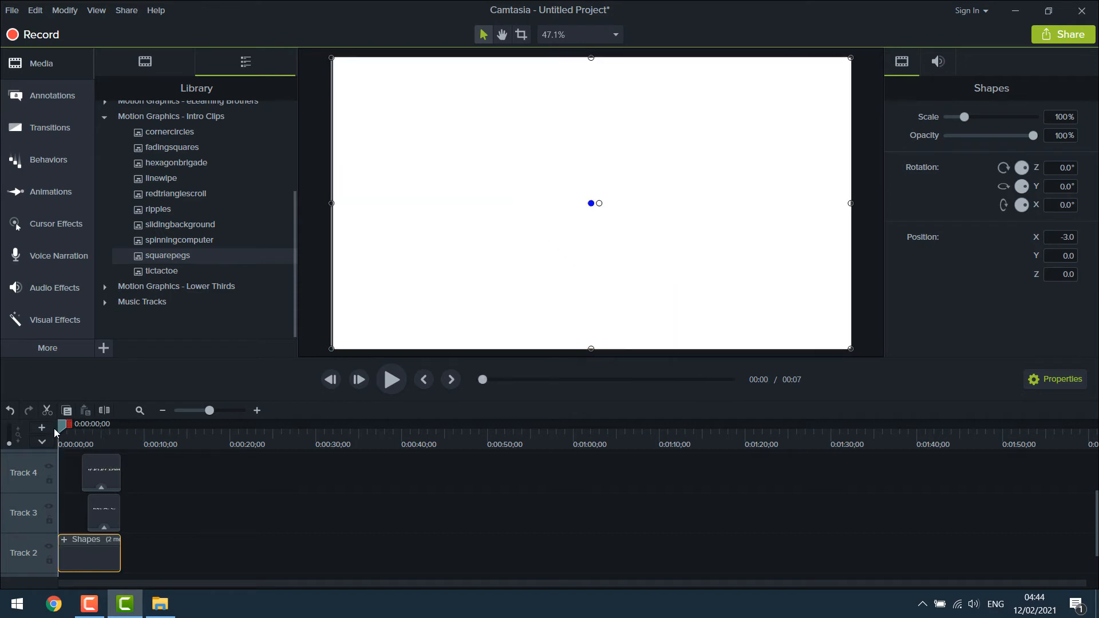
click(390, 379)
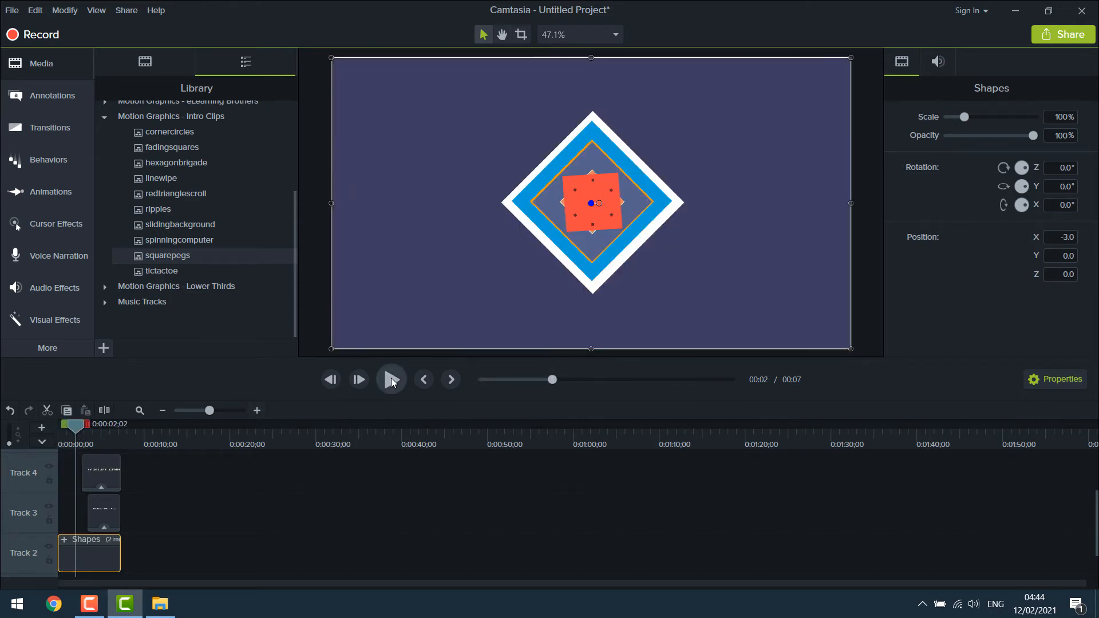
click(391, 379)
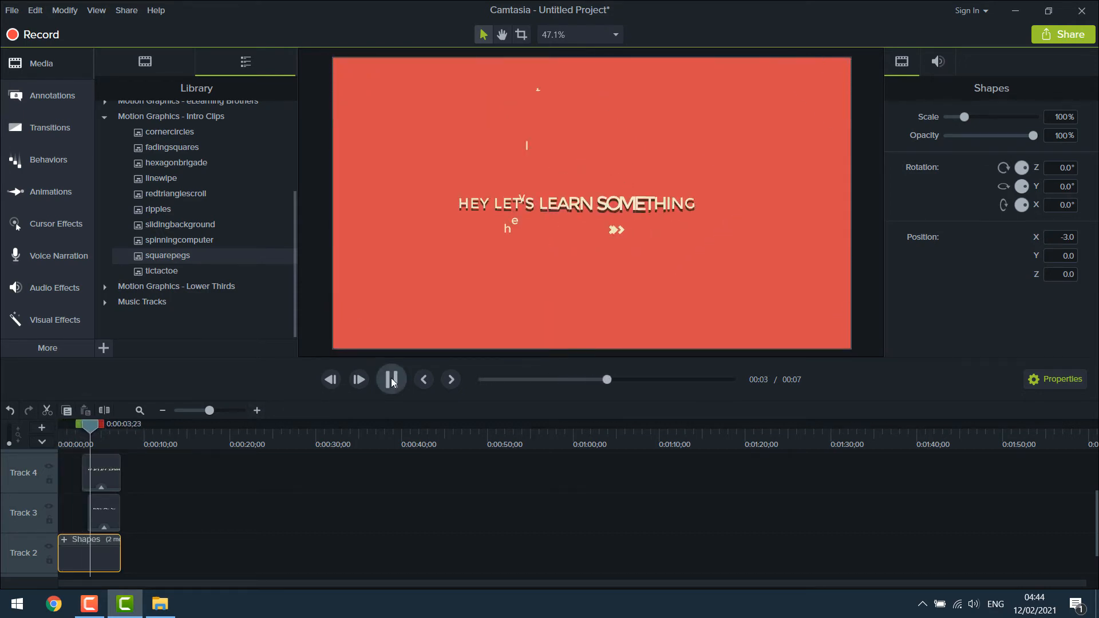
click(390, 379)
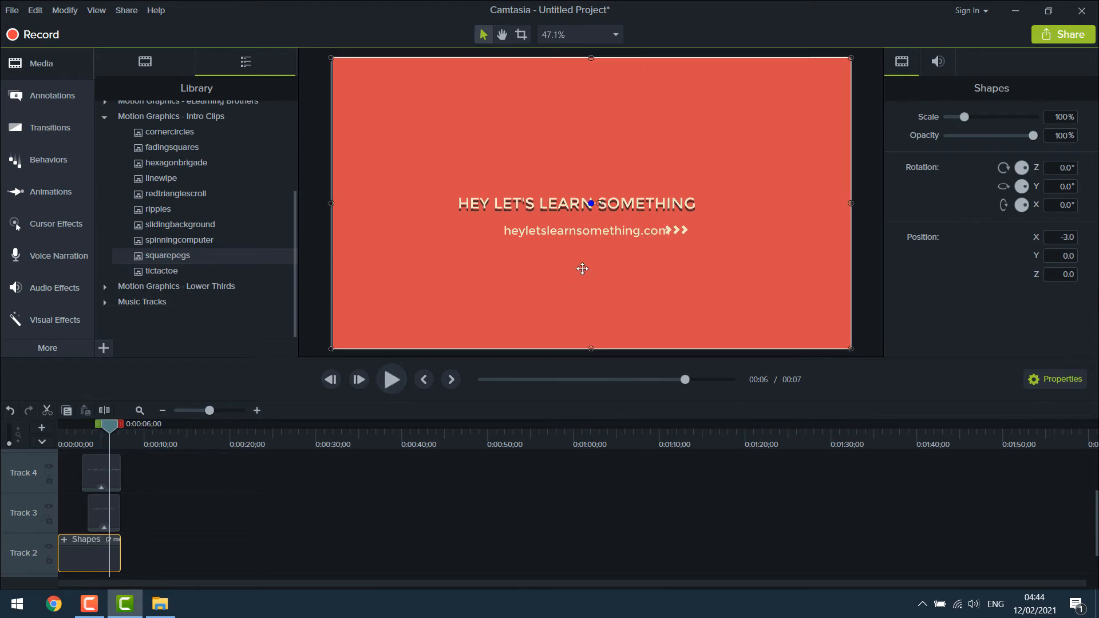
Replay the edited intro, then bring Logo.jpg onto its own timeline track
click(583, 230)
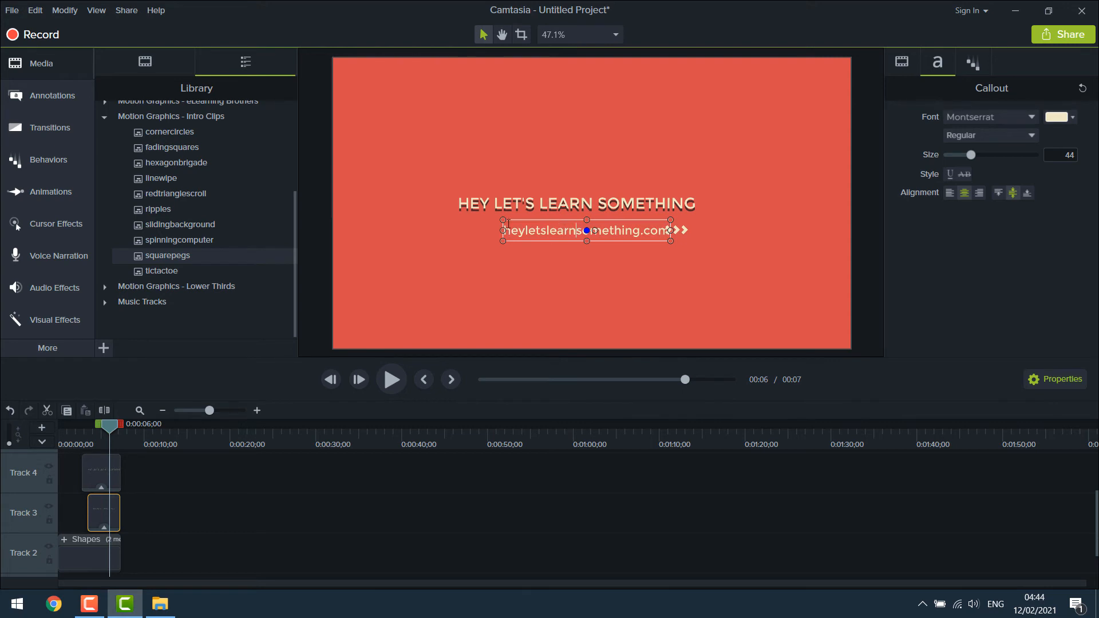
click(88, 552)
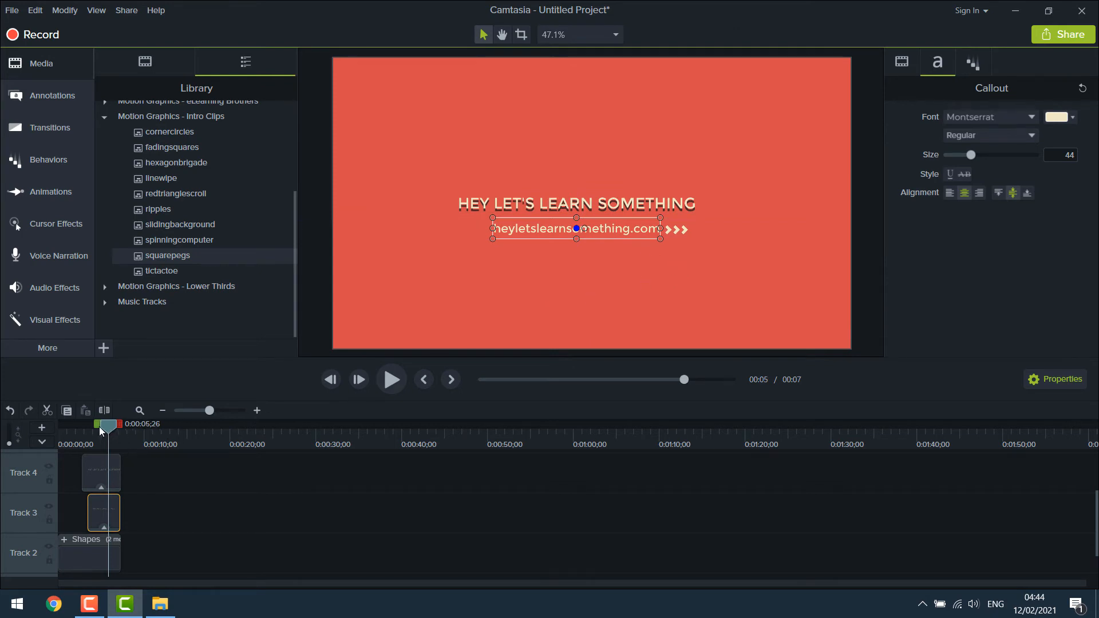
click(391, 379)
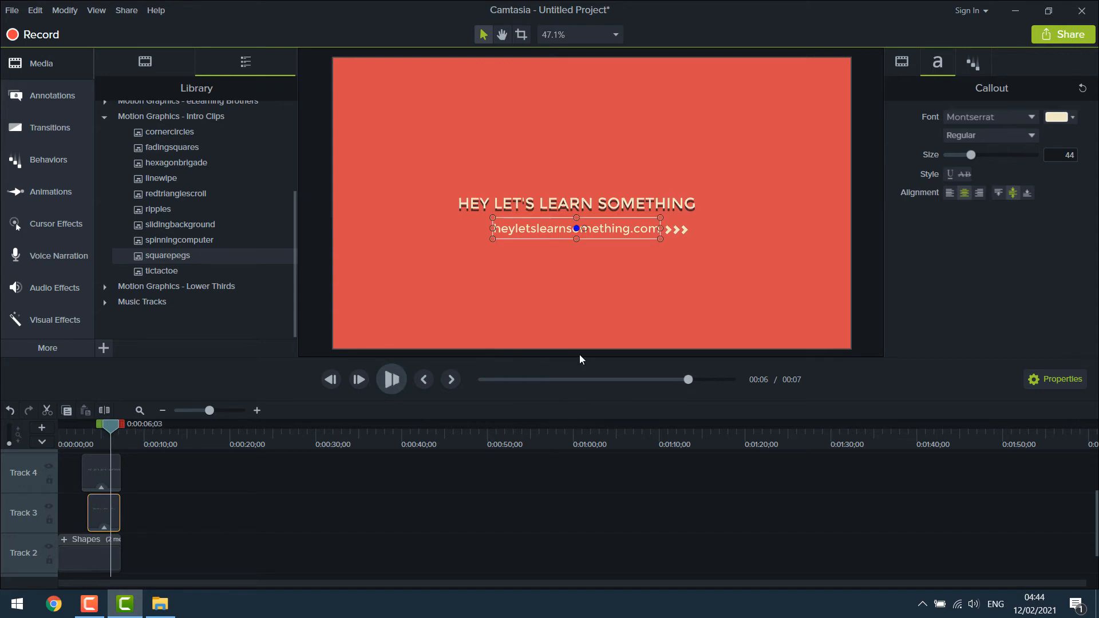
click(391, 379)
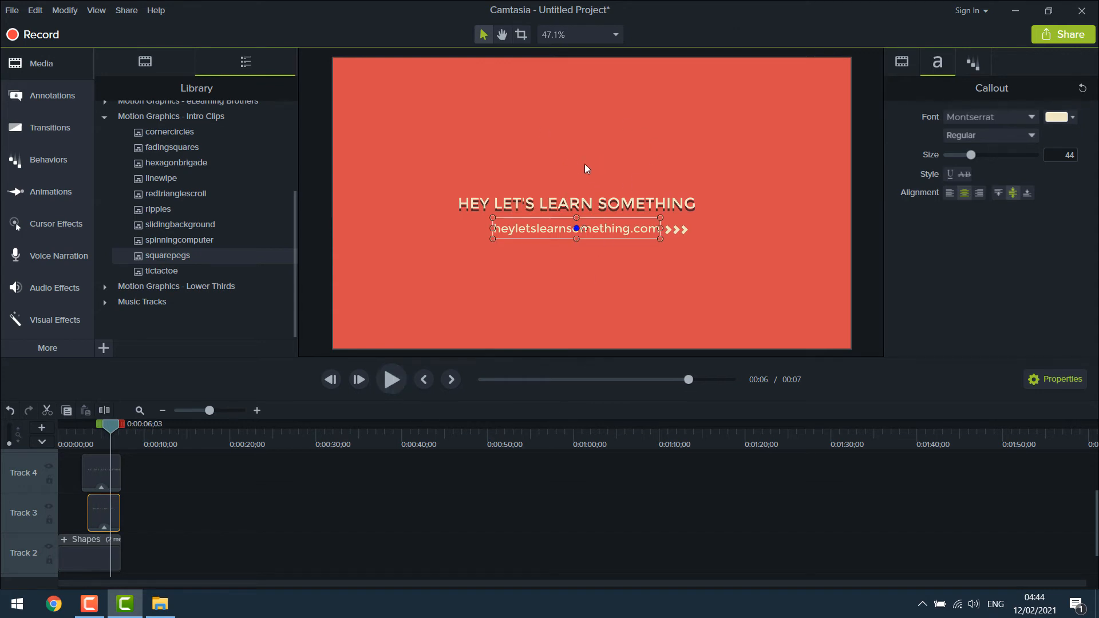
mouse_move(187, 600)
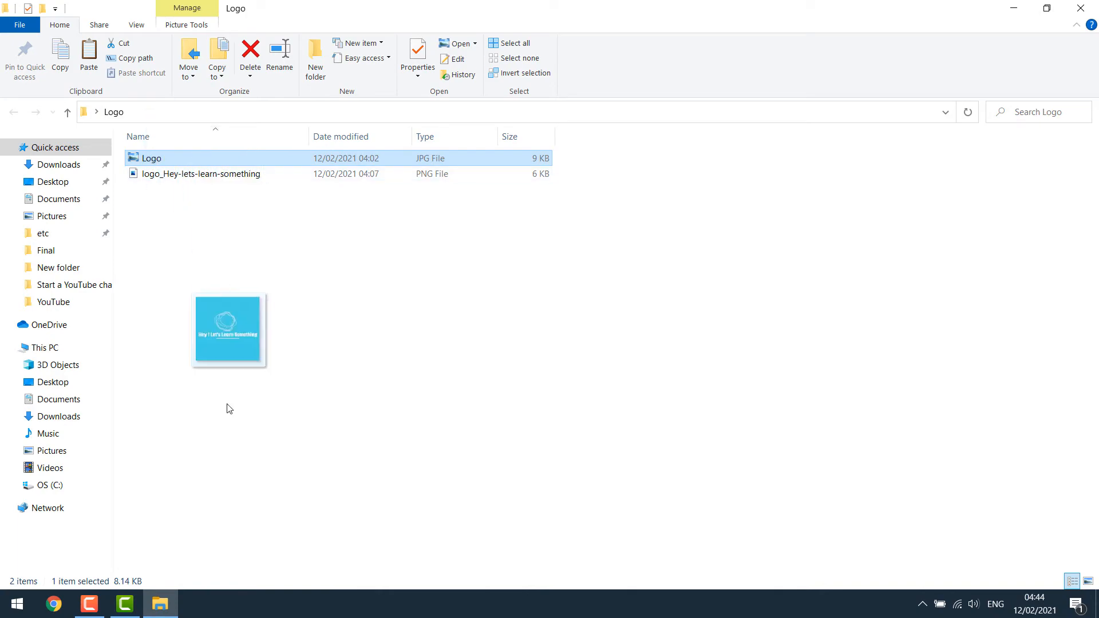
click(125, 603)
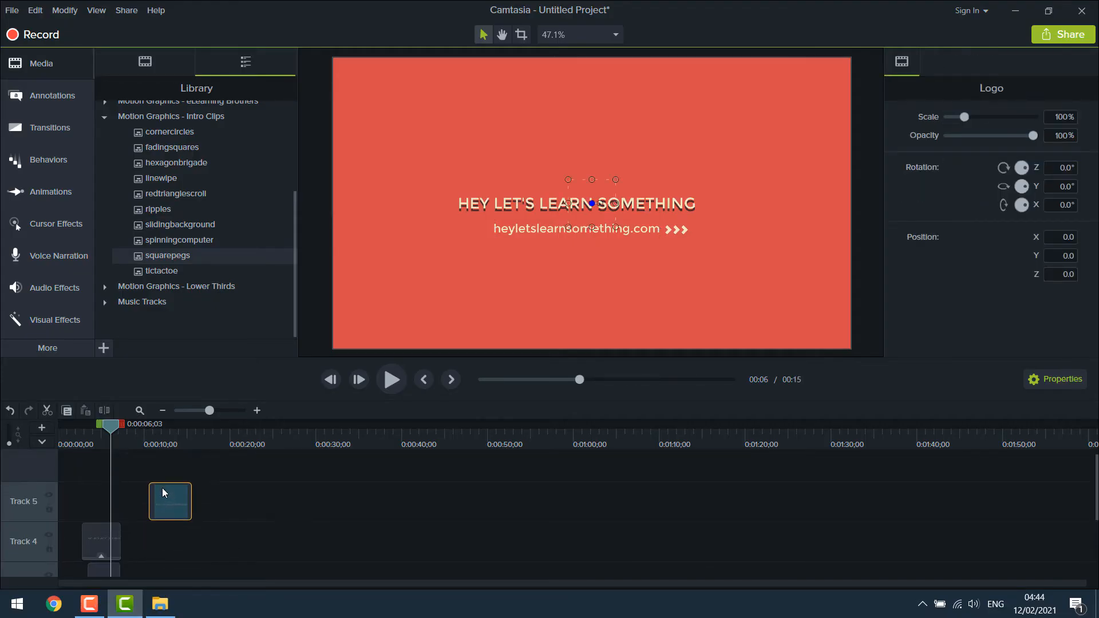
Move the Logo clip to the start of Track 5 and place the logo above the title
drag(169, 501, 109, 500)
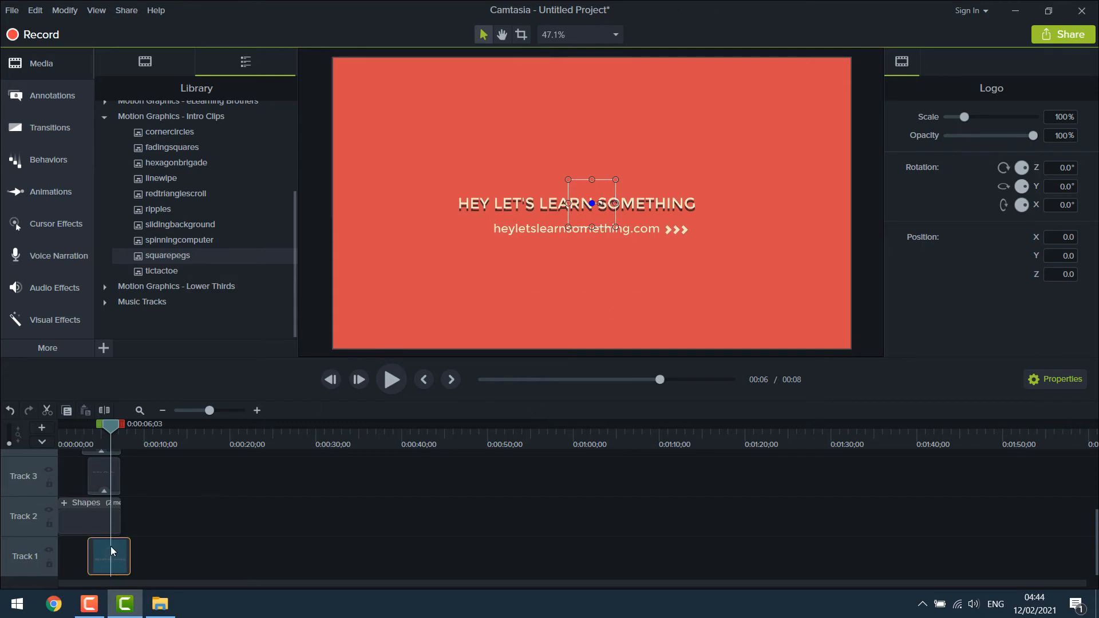
mouse_move(108, 518)
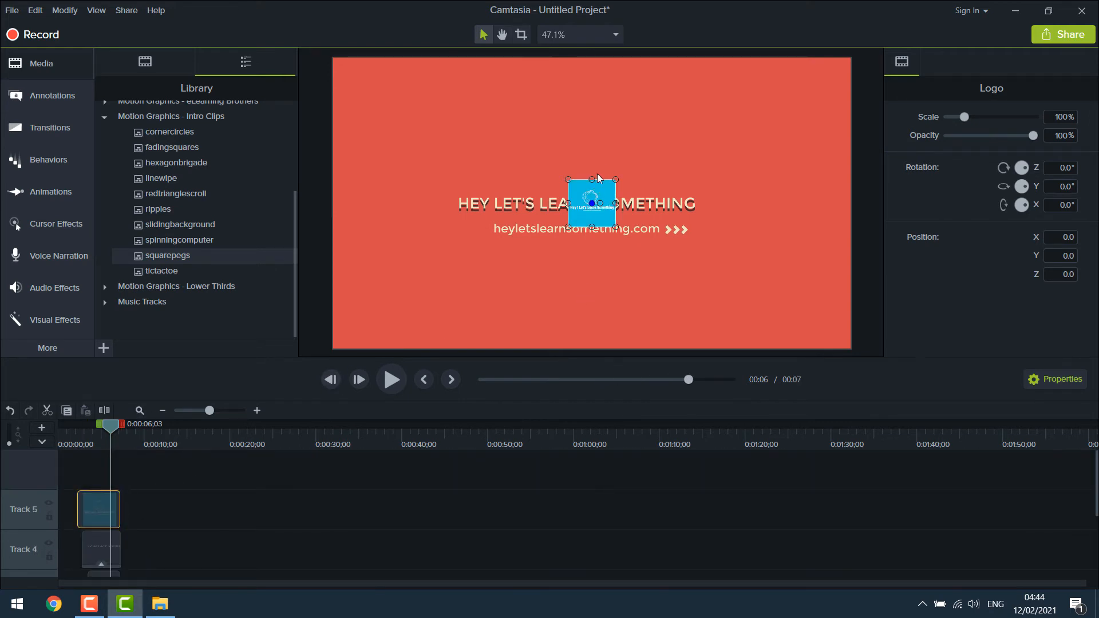
drag(591, 204, 591, 163)
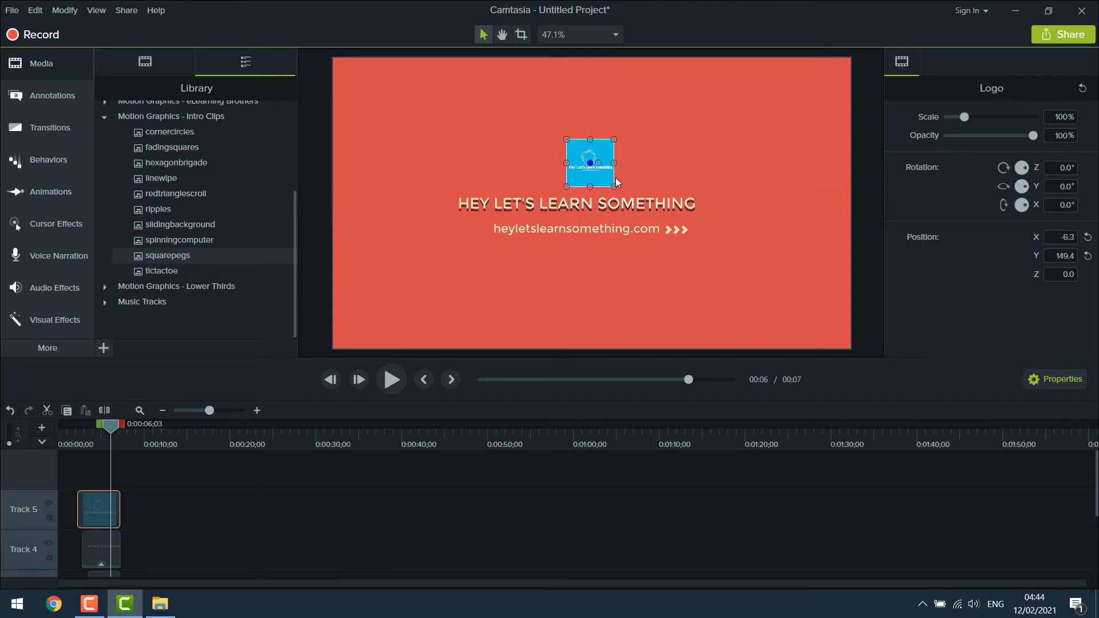
drag(614, 187, 630, 187)
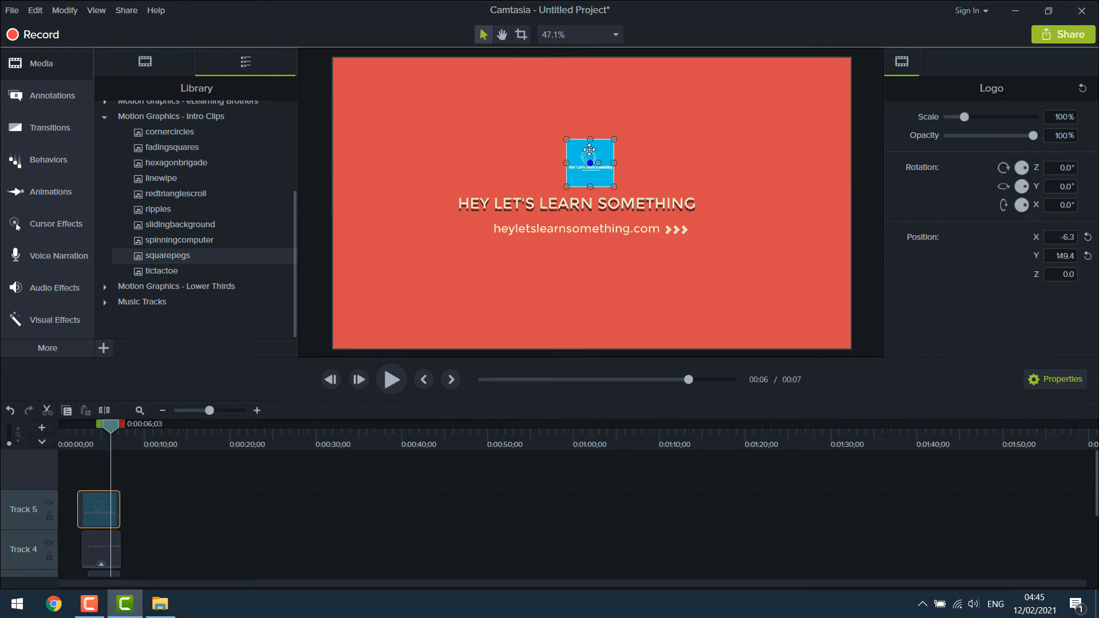
drag(590, 162, 590, 162)
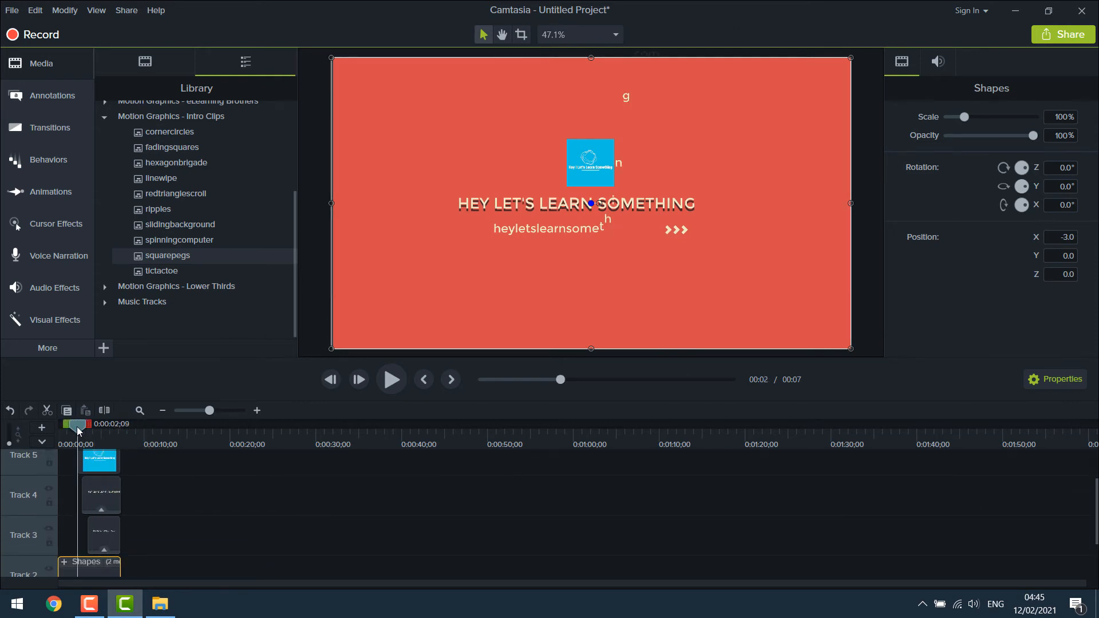
Start the Logo clip around 0:05 and trim its end to match the intro clips
drag(76, 424, 84, 424)
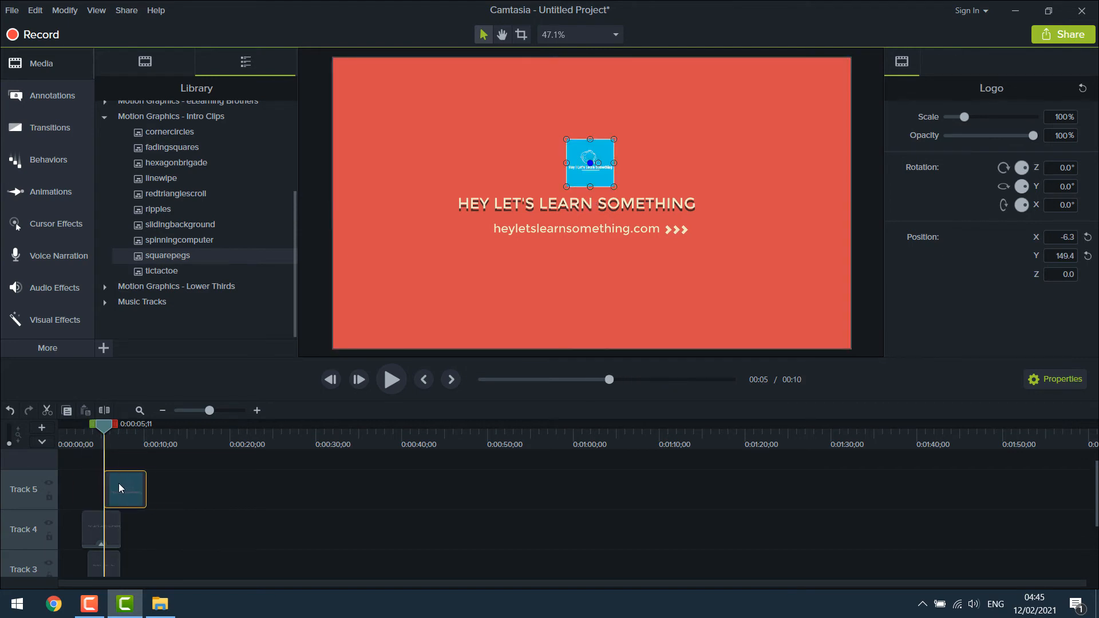
drag(144, 488, 119, 488)
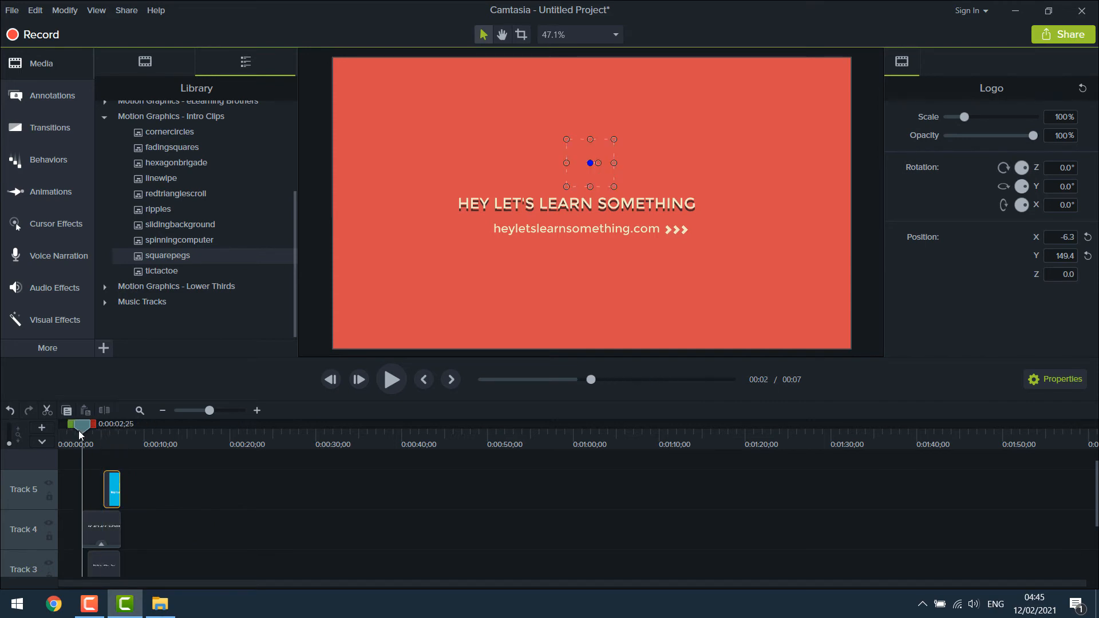
click(390, 379)
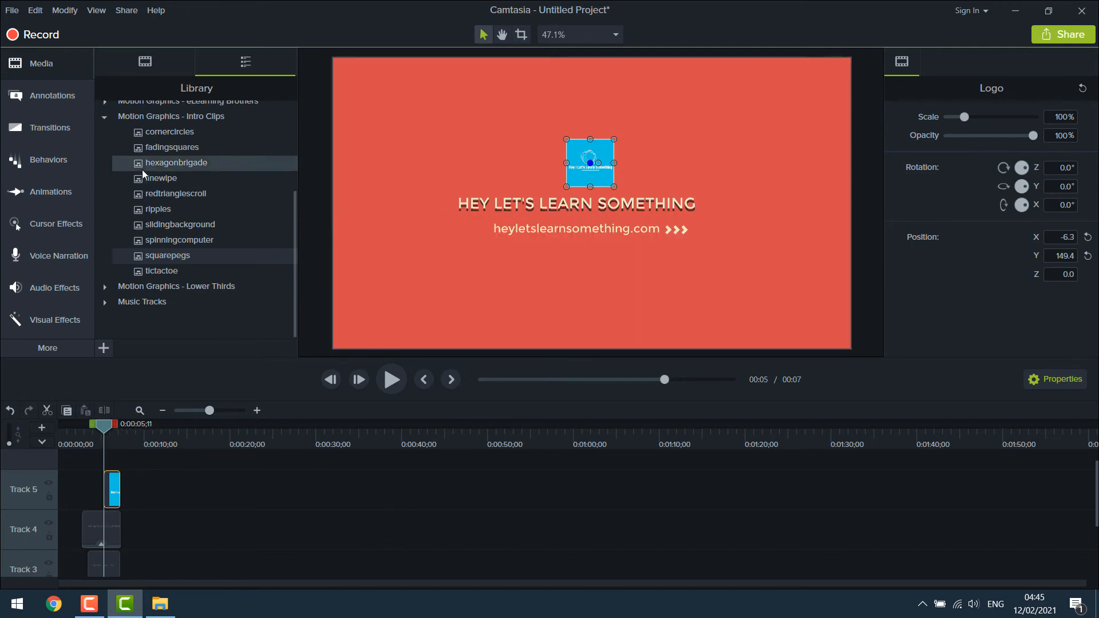
Apply the Pop Up behavior to the Logo clip and expand its effects tray
click(48, 160)
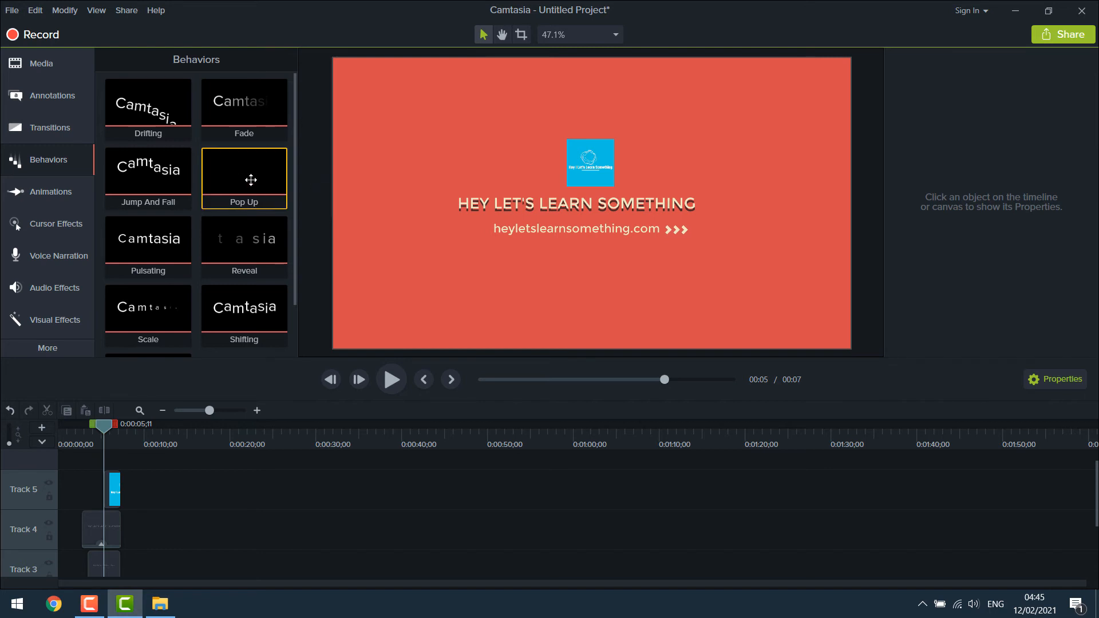
click(113, 488)
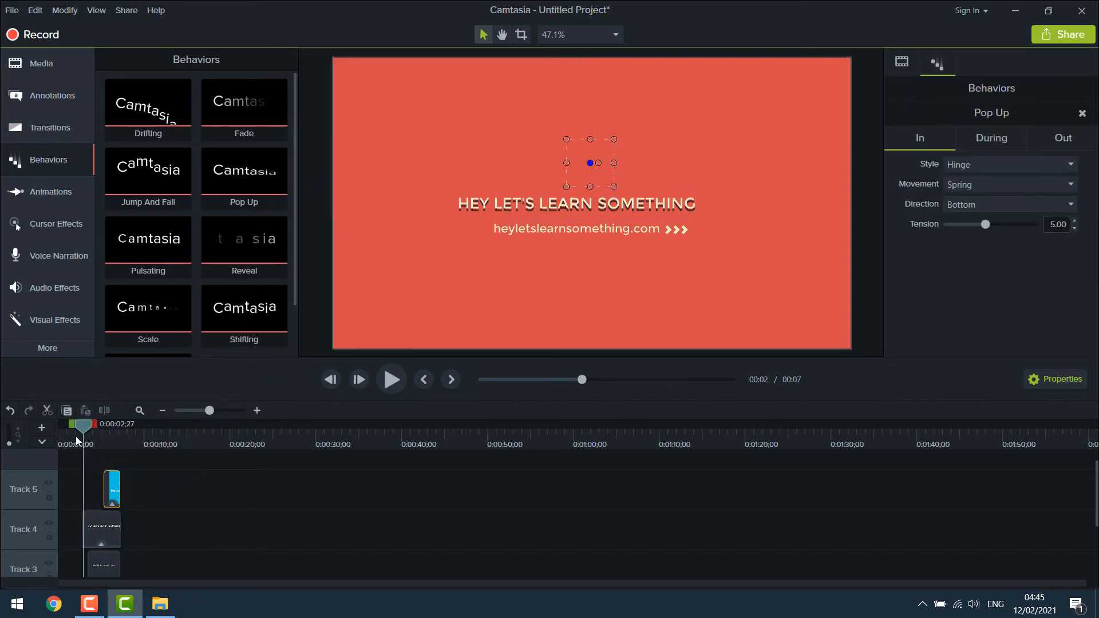
click(391, 378)
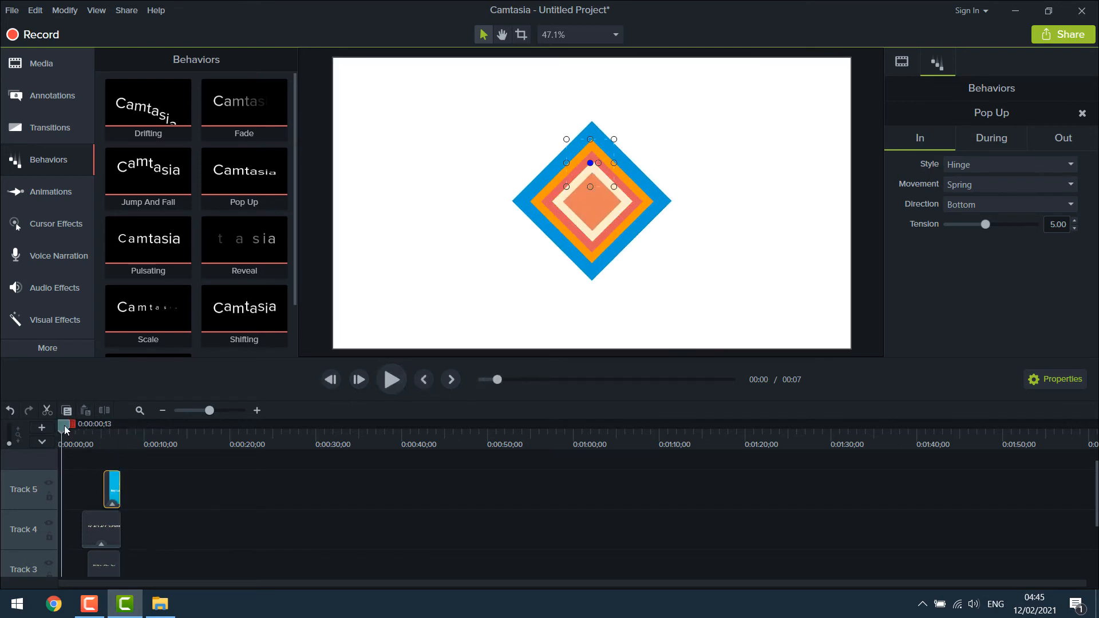
click(112, 488)
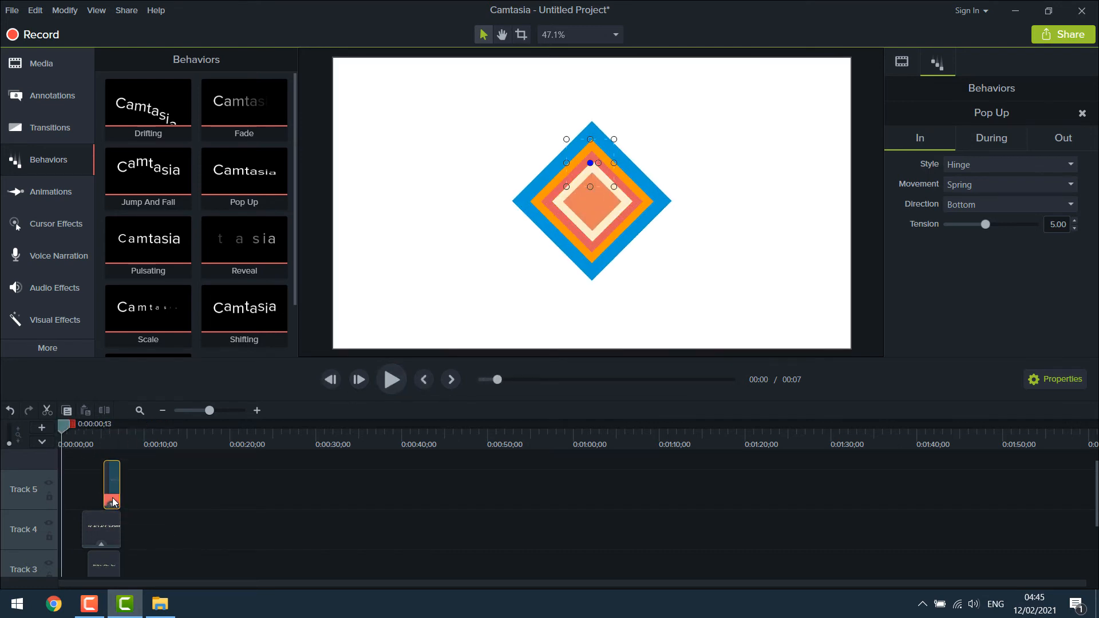
Replace the logo's Pop Up behavior with Jump And Fall
right_click(112, 484)
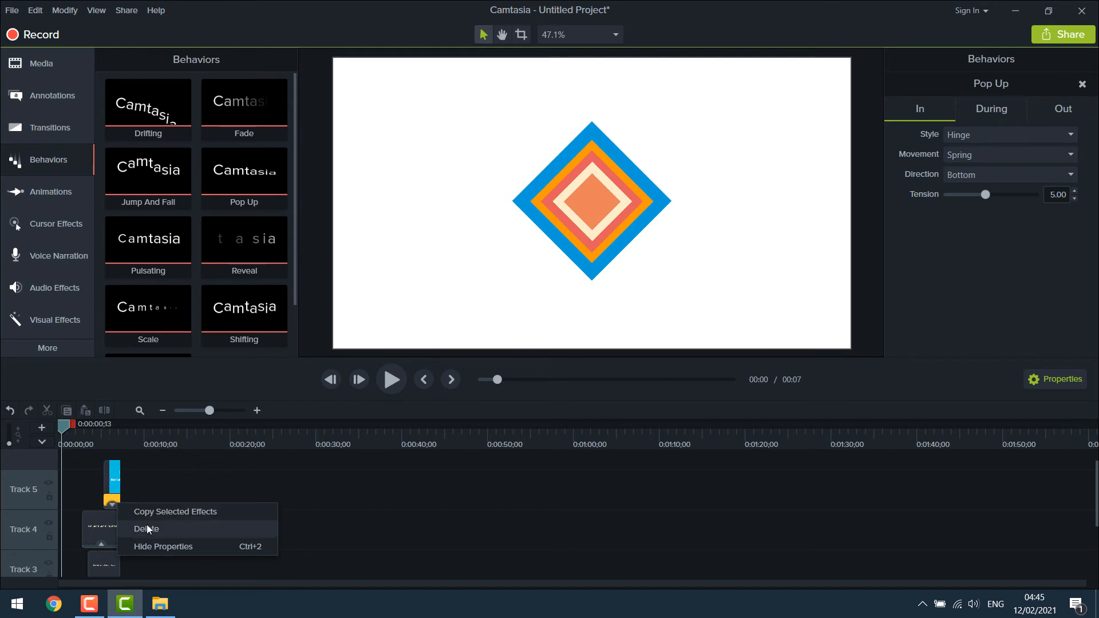
click(146, 529)
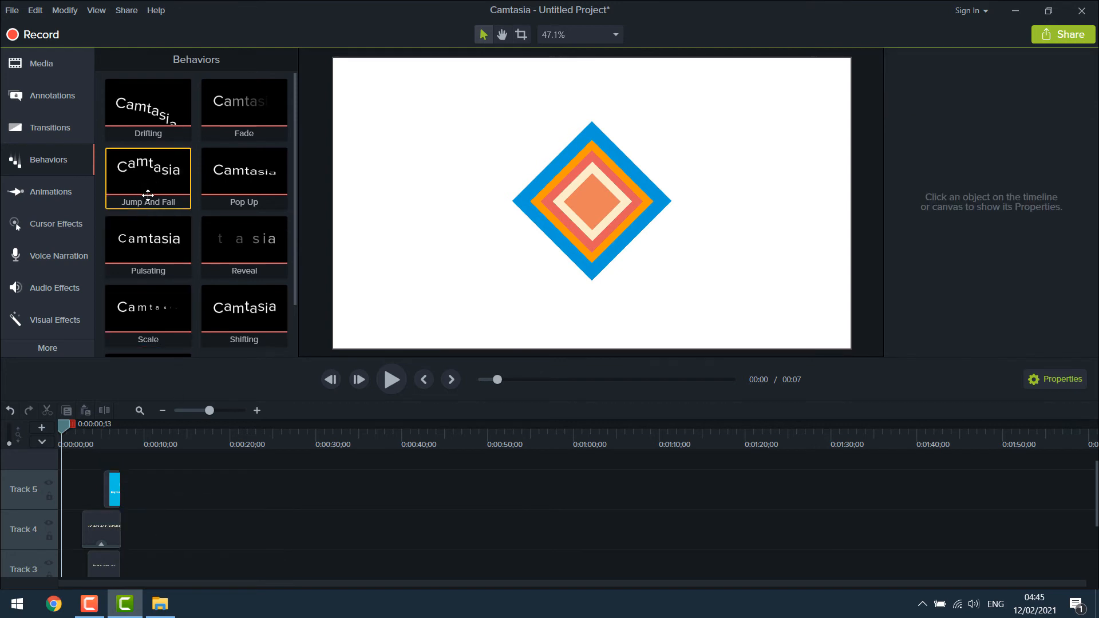
drag(148, 178, 112, 488)
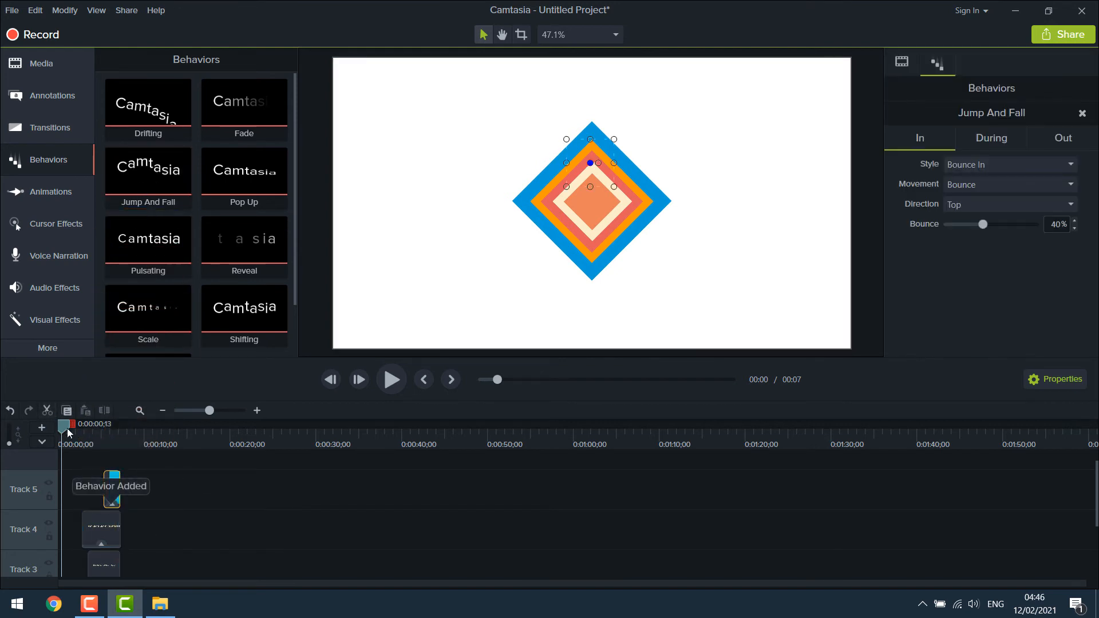
Play and replay the intro to preview the logo bouncing in
click(390, 379)
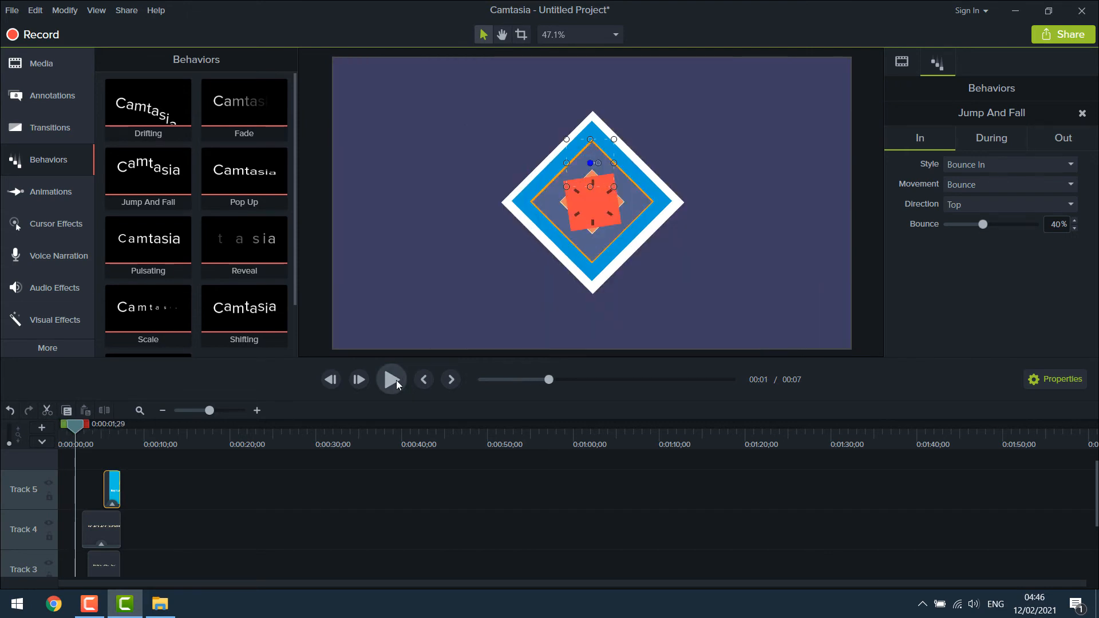
click(390, 379)
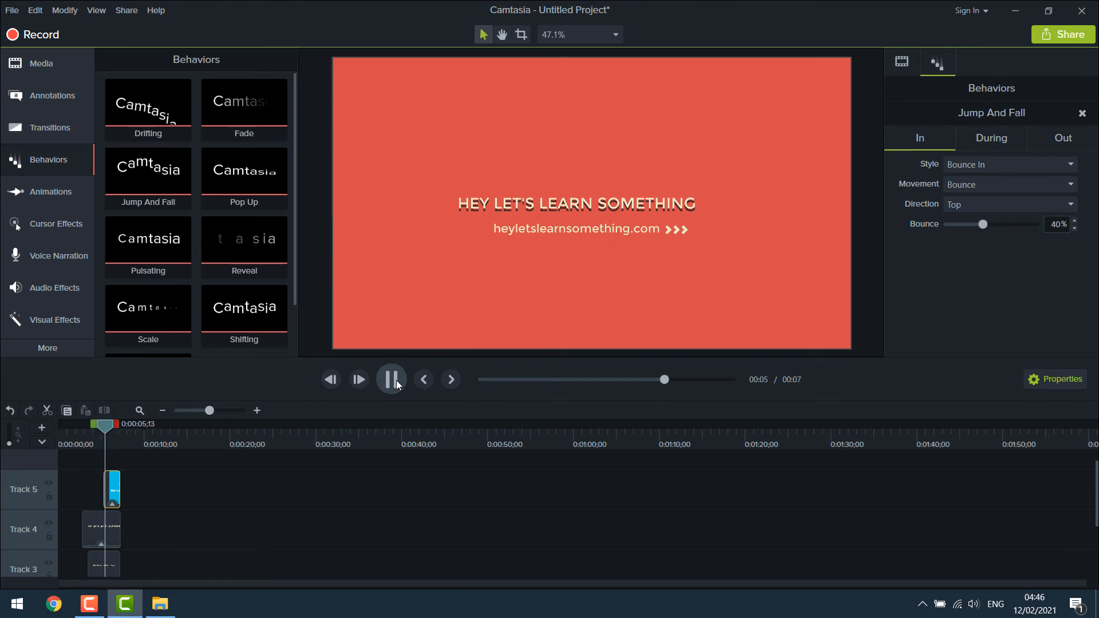
click(390, 379)
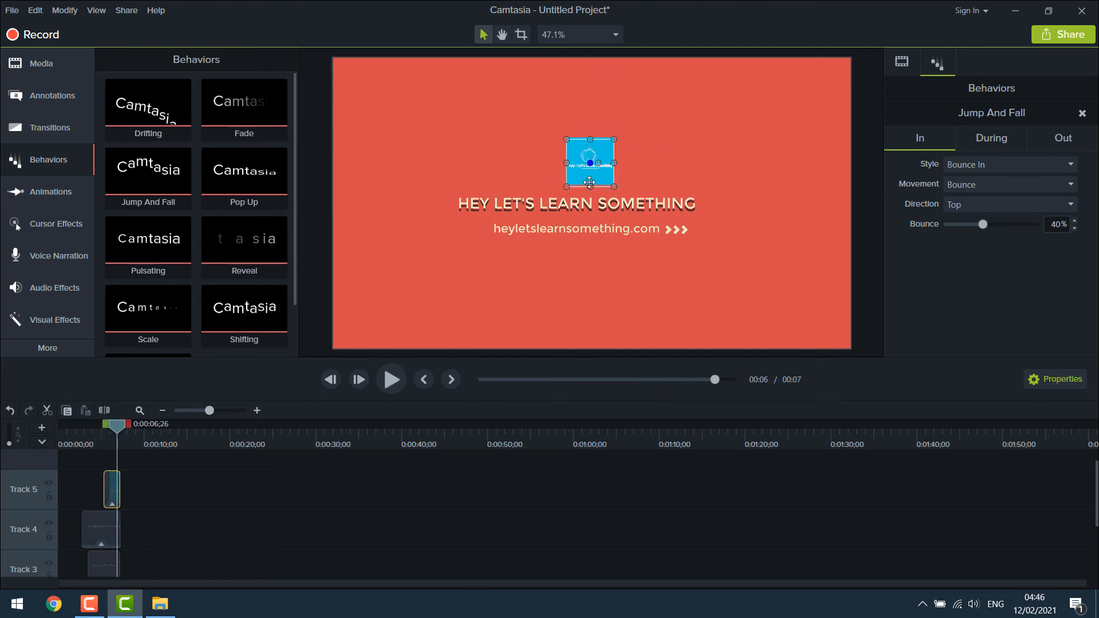
click(391, 379)
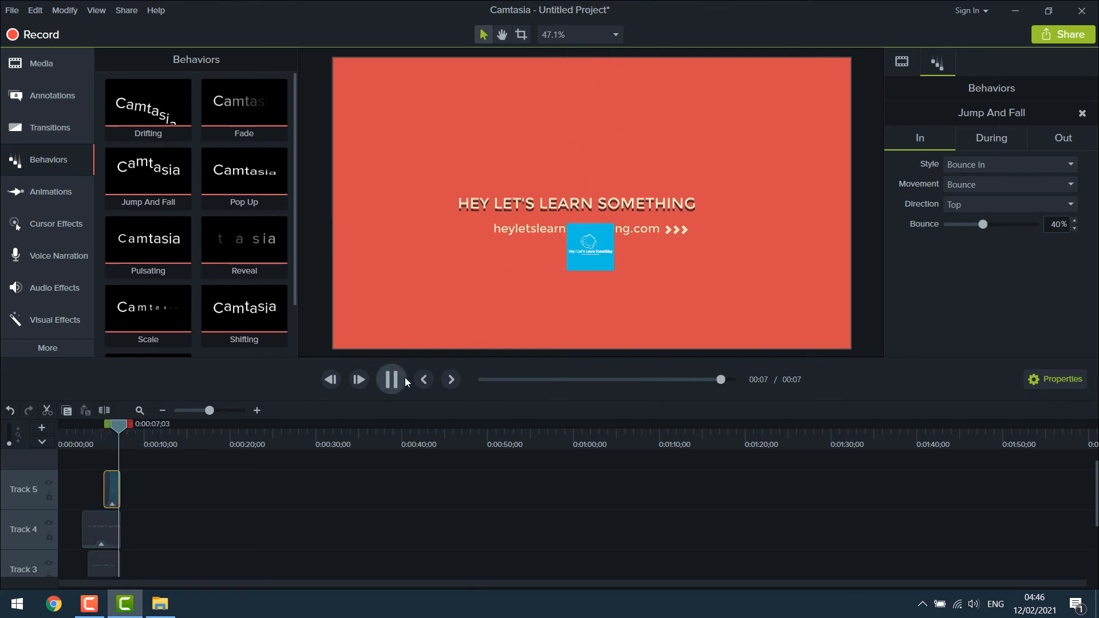
click(390, 379)
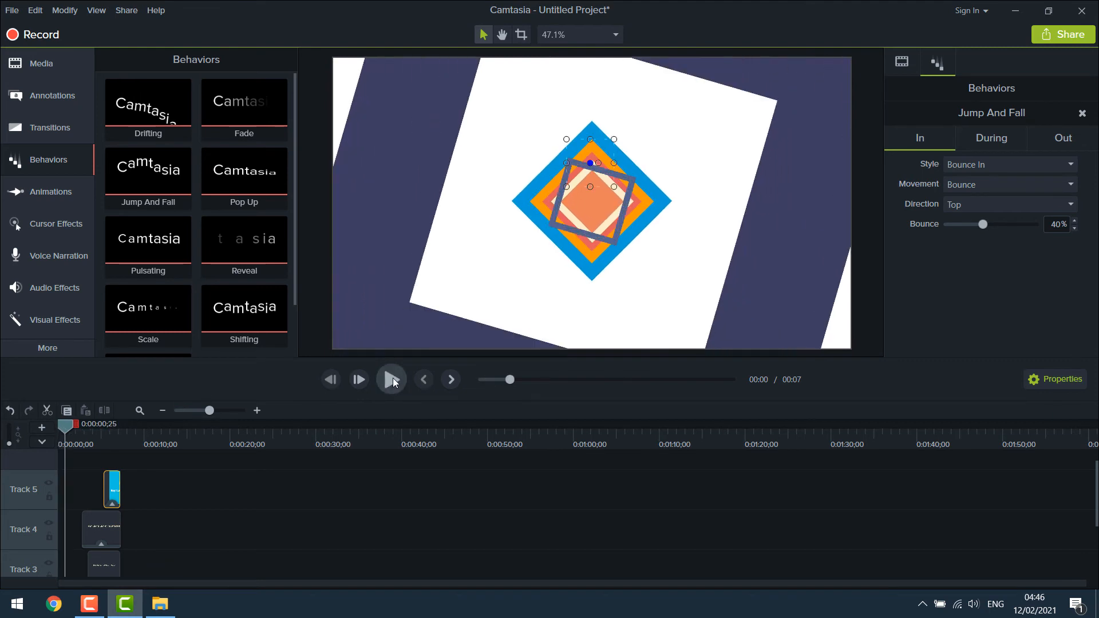
click(391, 379)
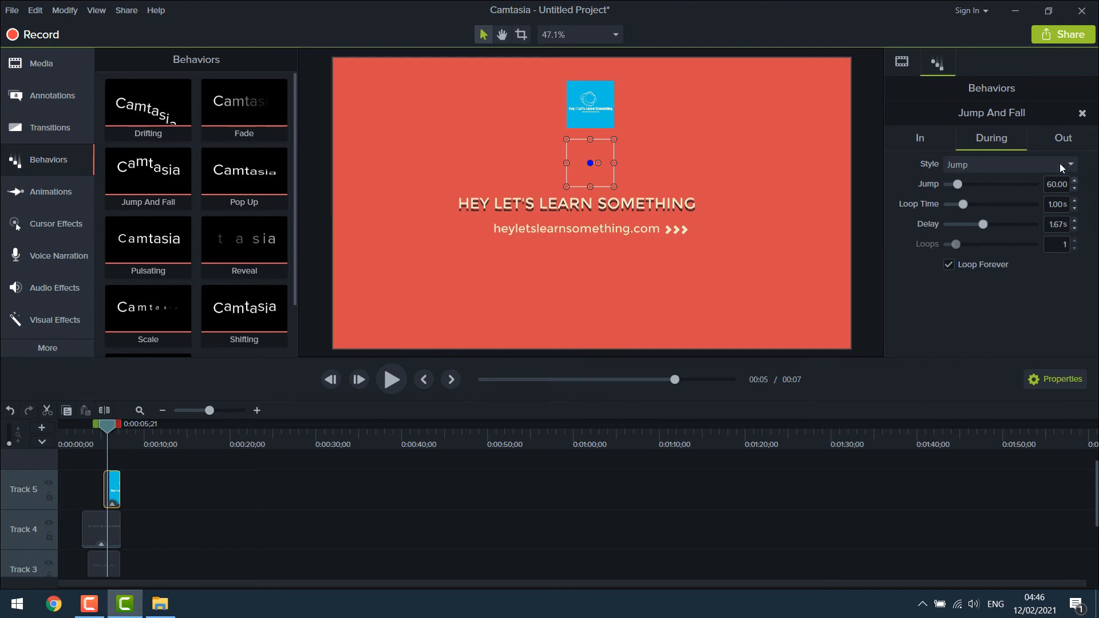
Confirm the behavior's Out style is None and nudge the logo clip slightly earlier
click(1064, 137)
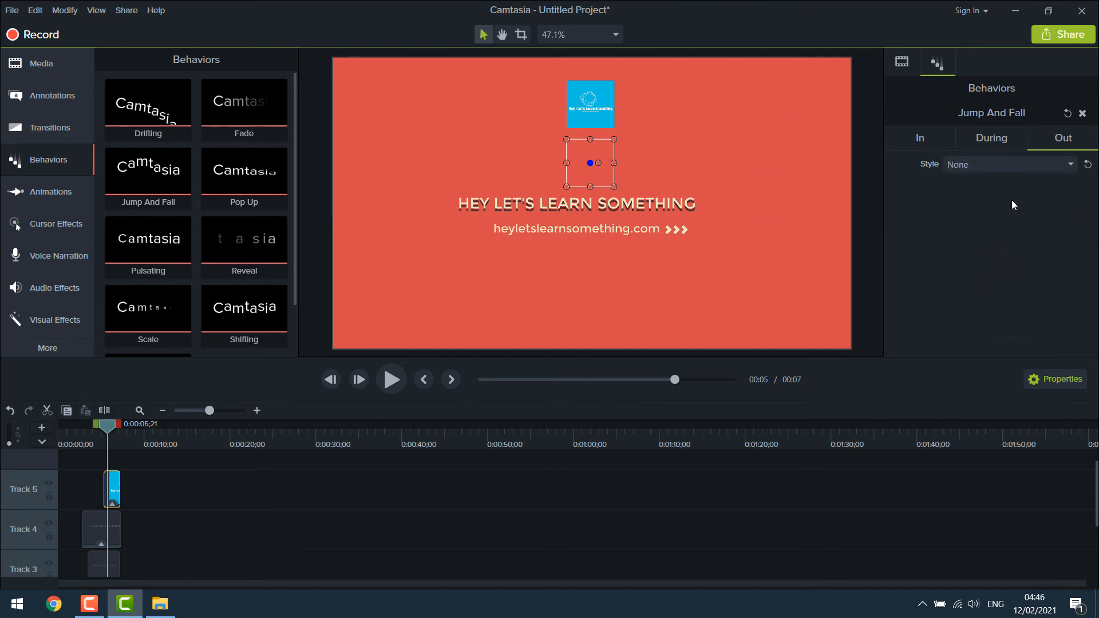
mouse_move(1057, 182)
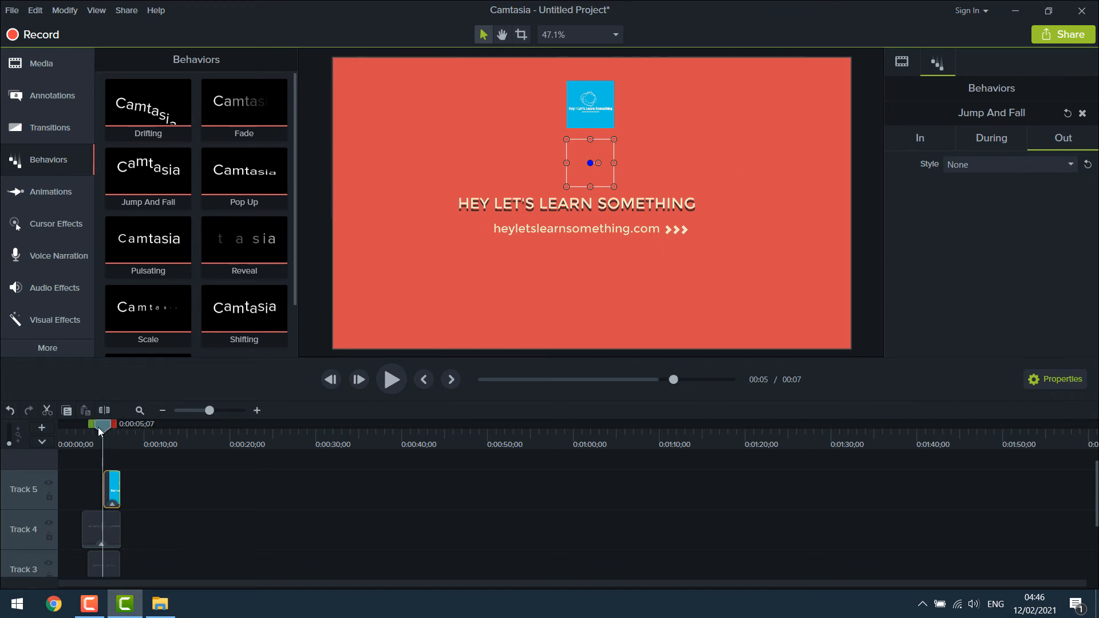
click(390, 379)
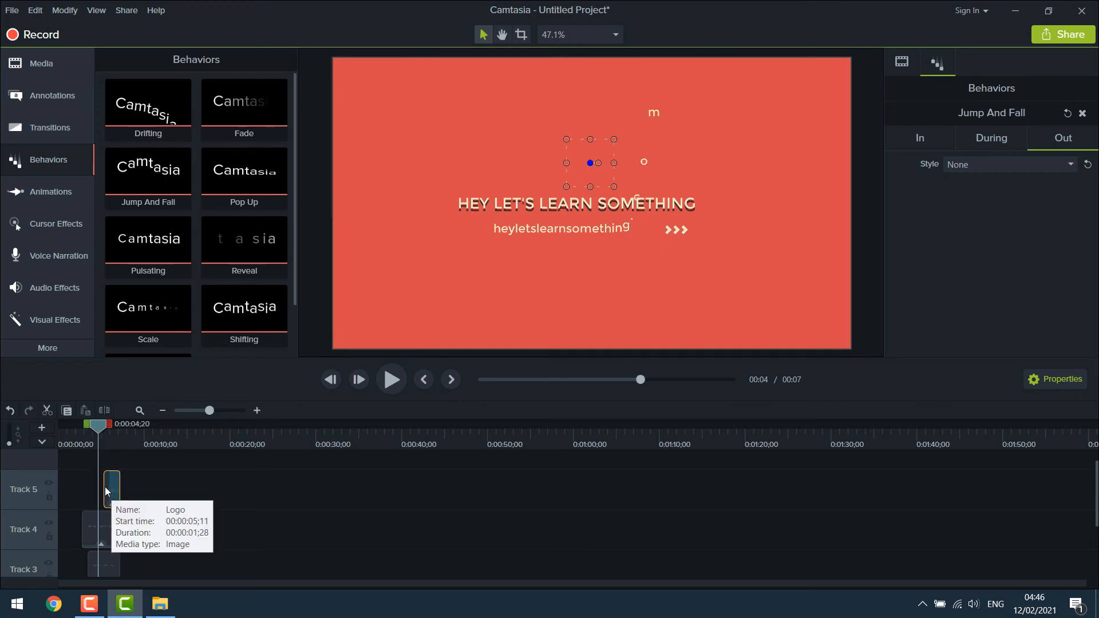
drag(97, 425, 90, 424)
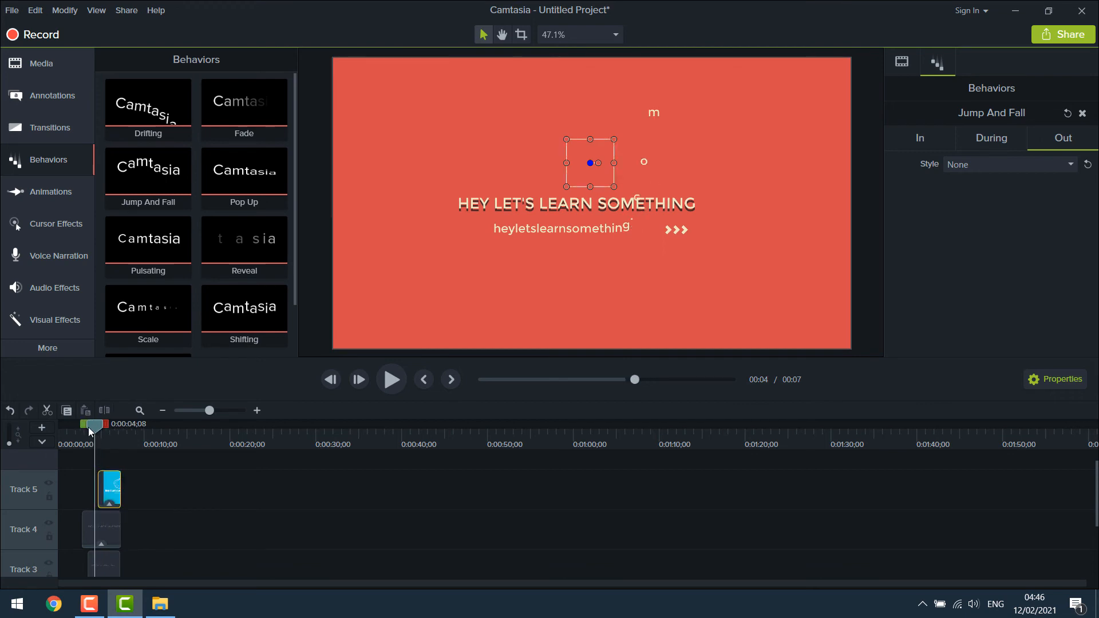
click(391, 378)
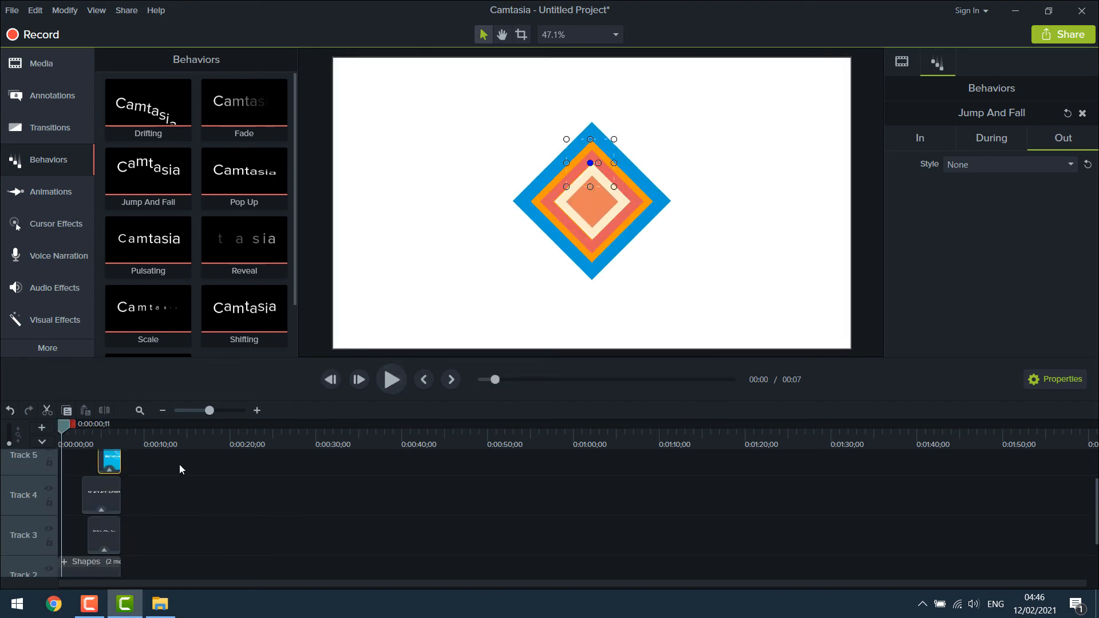
Group all intro clips, shapes included, into Group 2, then cancel Save As
click(90, 561)
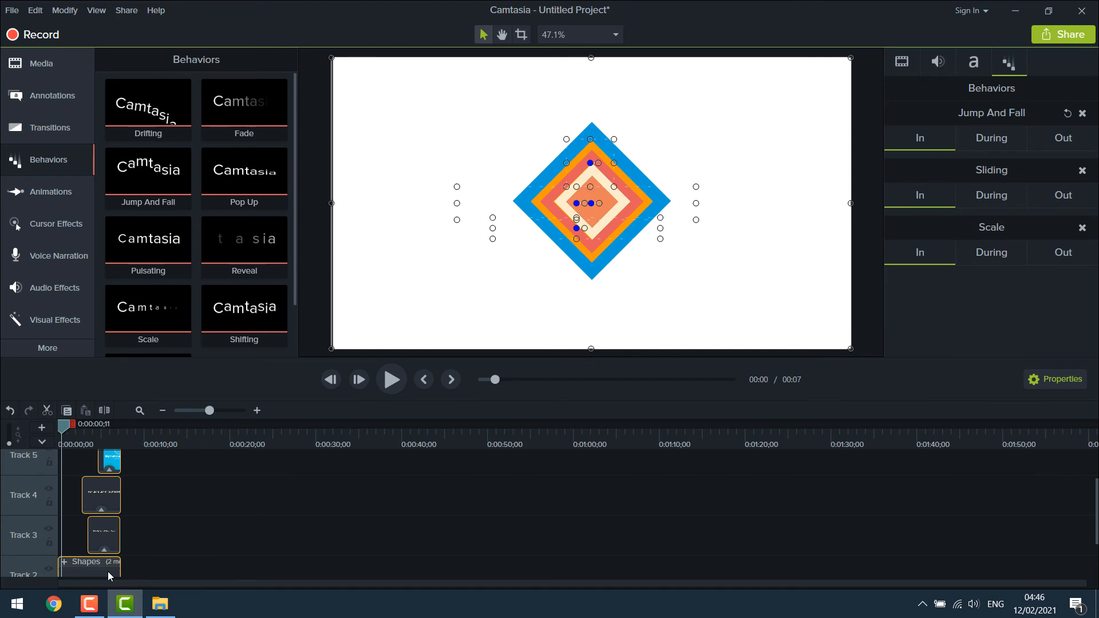
click(918, 138)
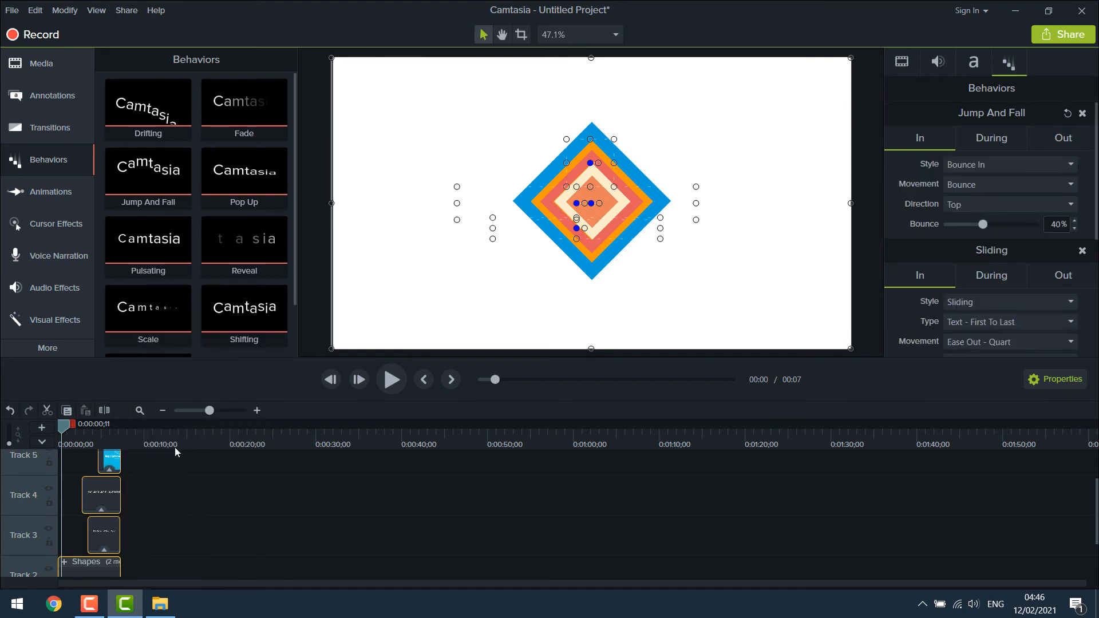
click(12, 10)
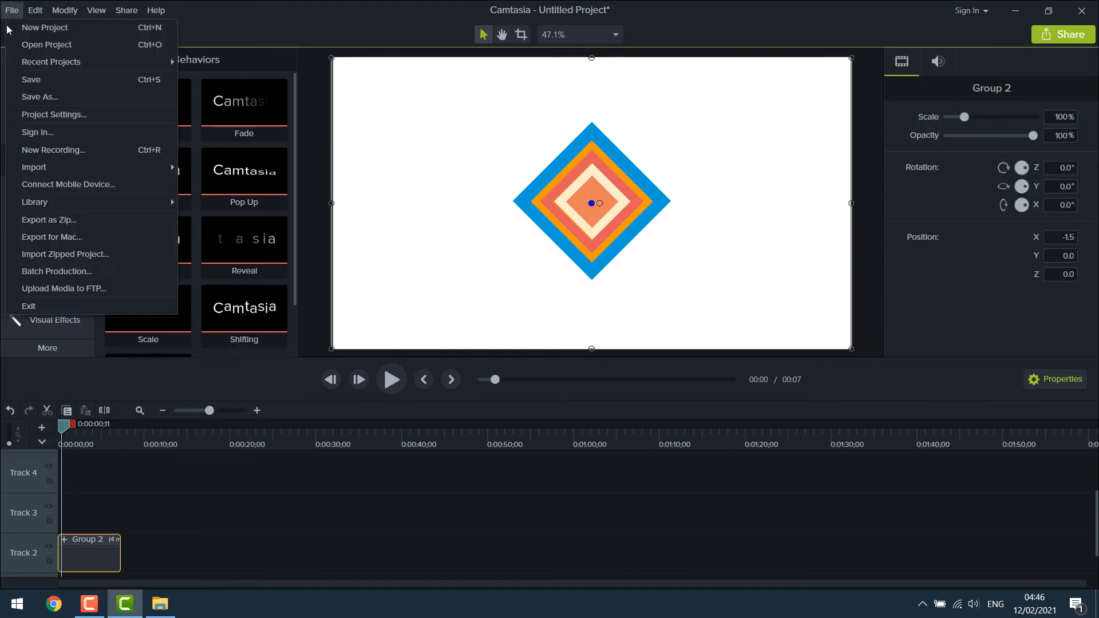
click(40, 97)
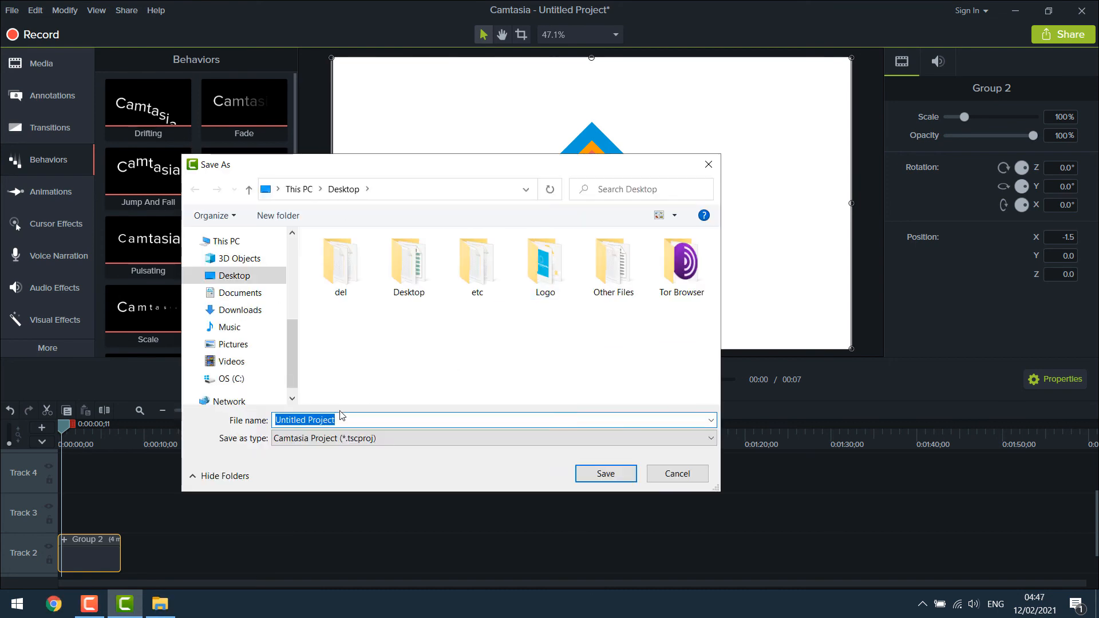
click(676, 473)
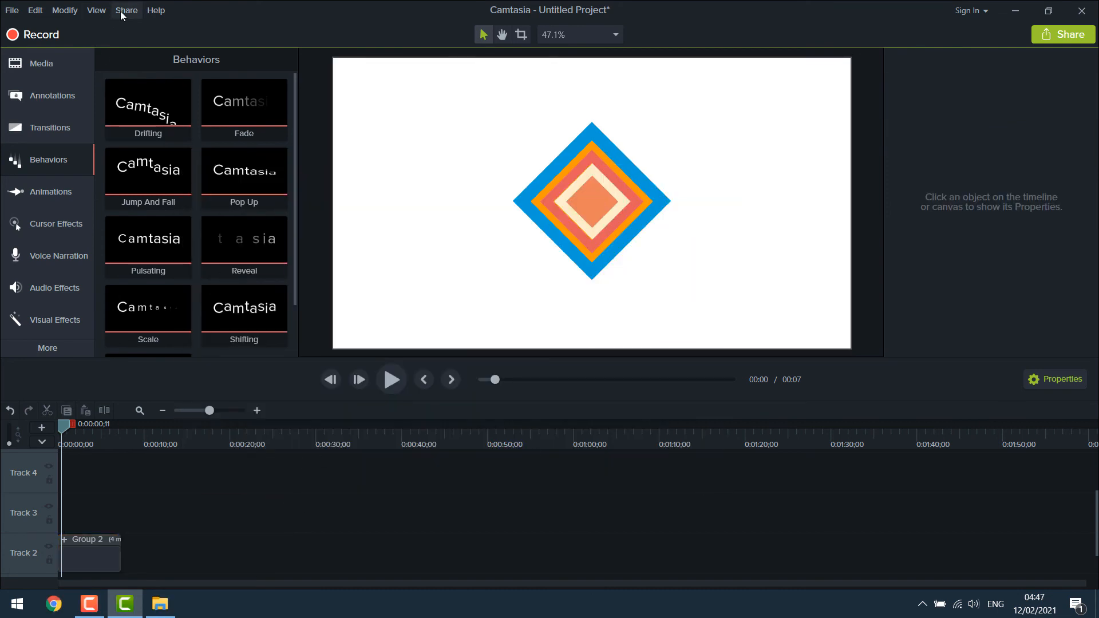
Render a new custom MP4 production named 'intro' with default settings
click(127, 9)
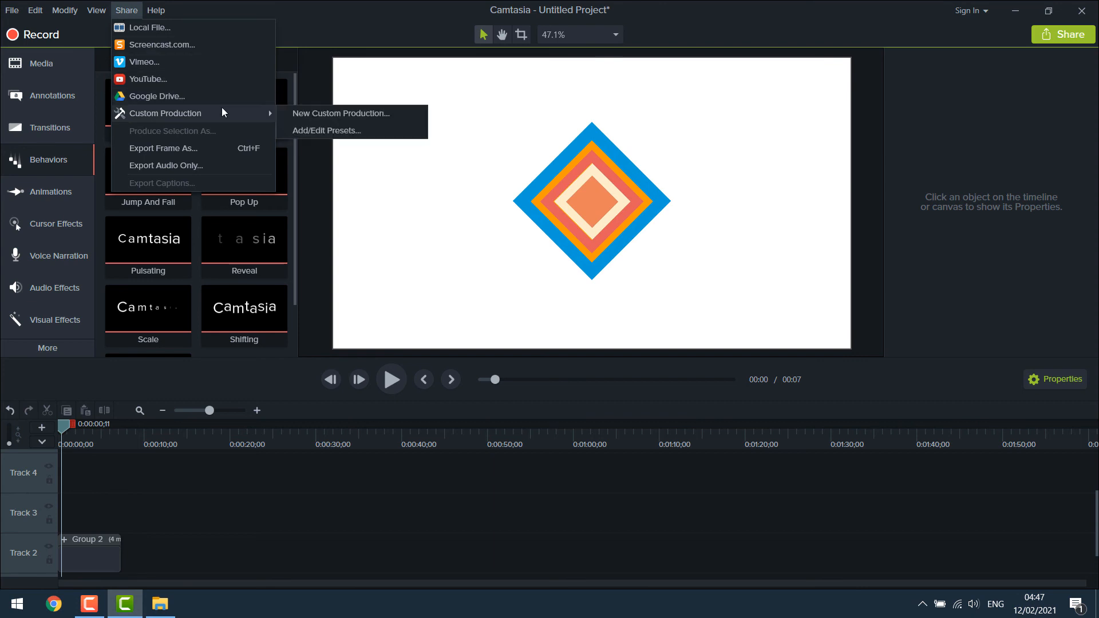
click(341, 113)
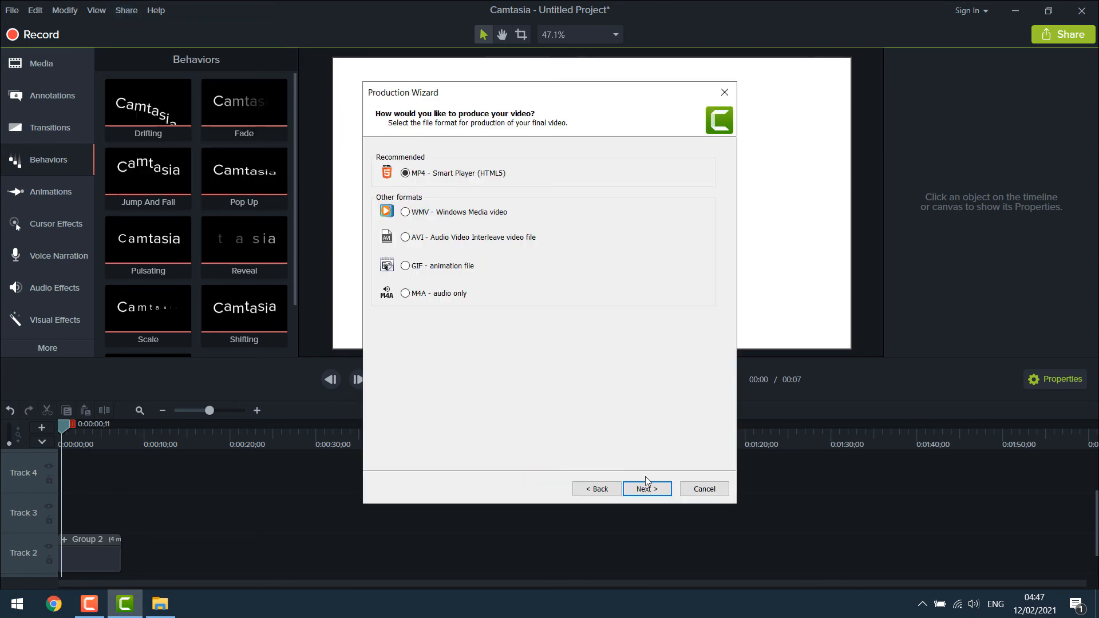
click(645, 488)
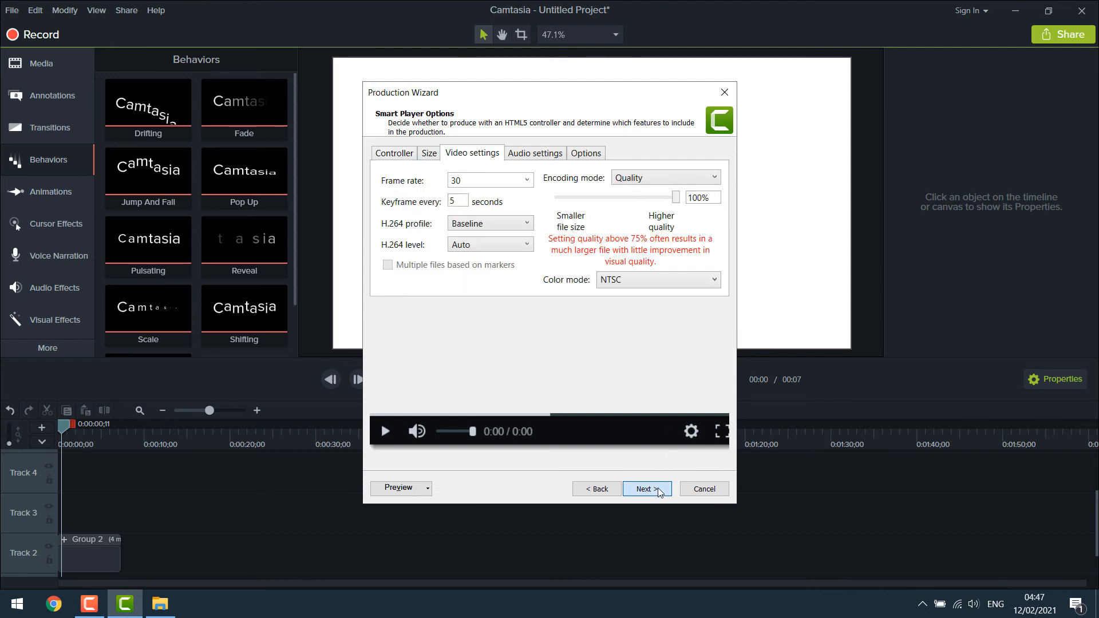
click(646, 489)
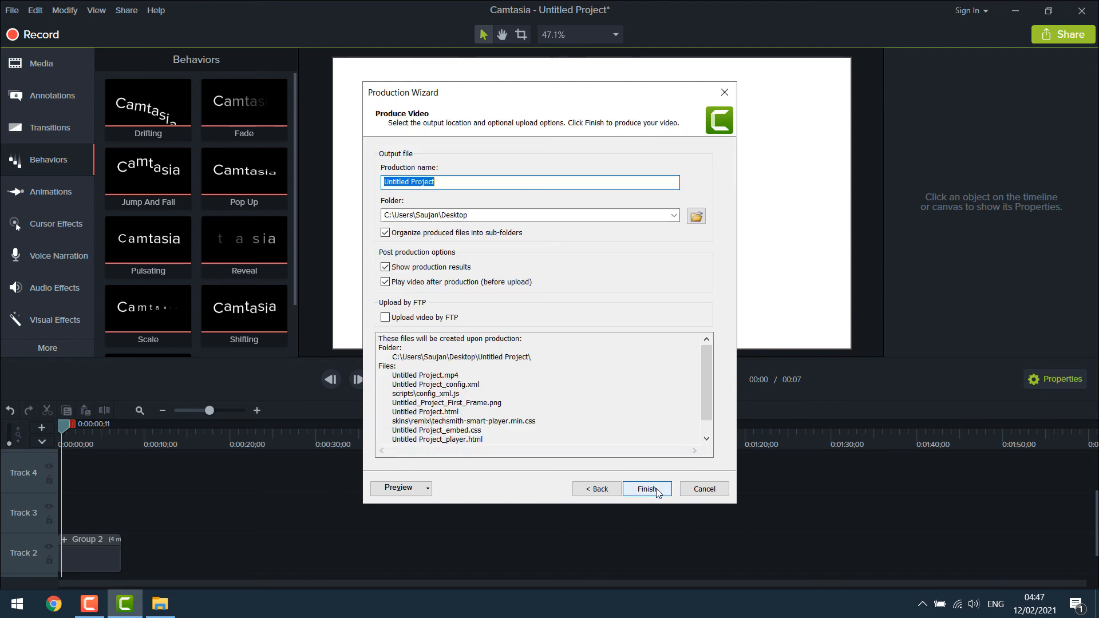
text(intro)
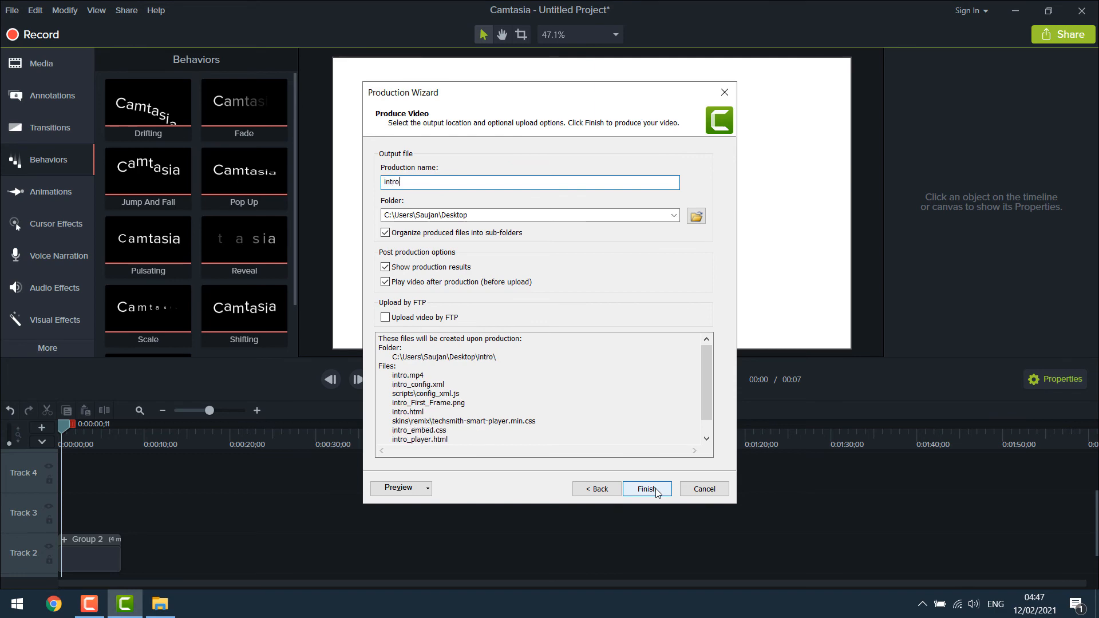
click(645, 488)
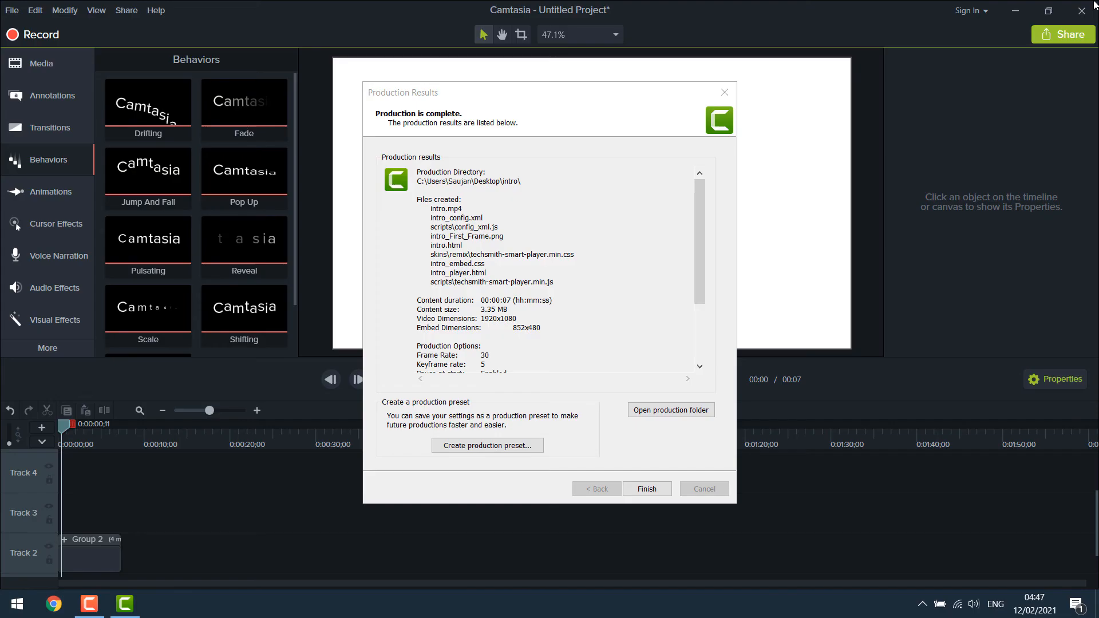
click(645, 488)
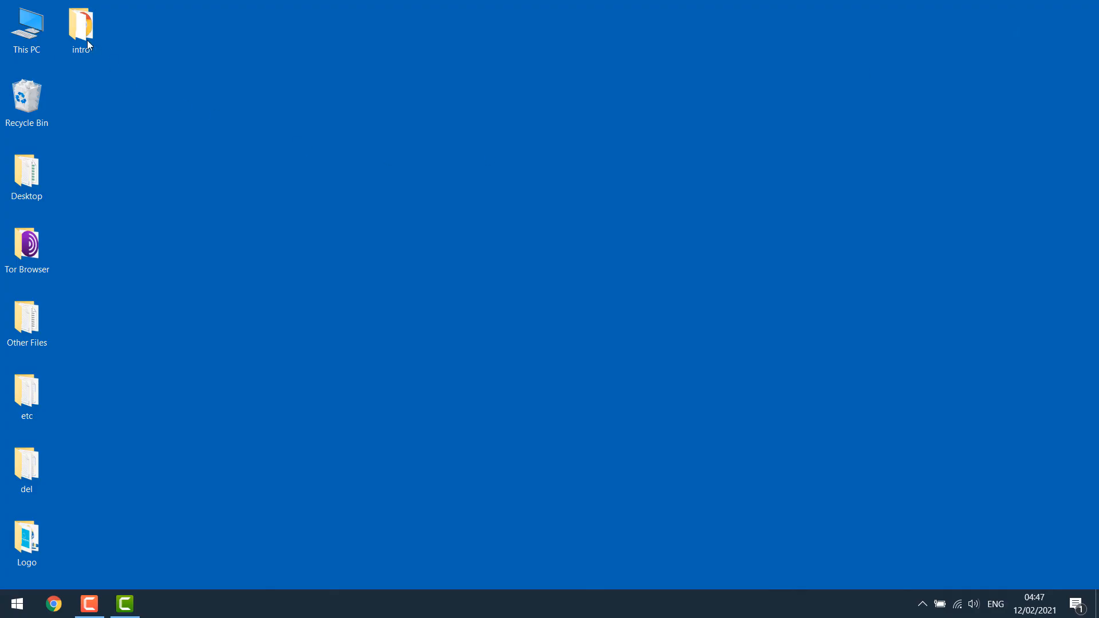
Open the rendered intro folder on the Desktop
double_click(81, 25)
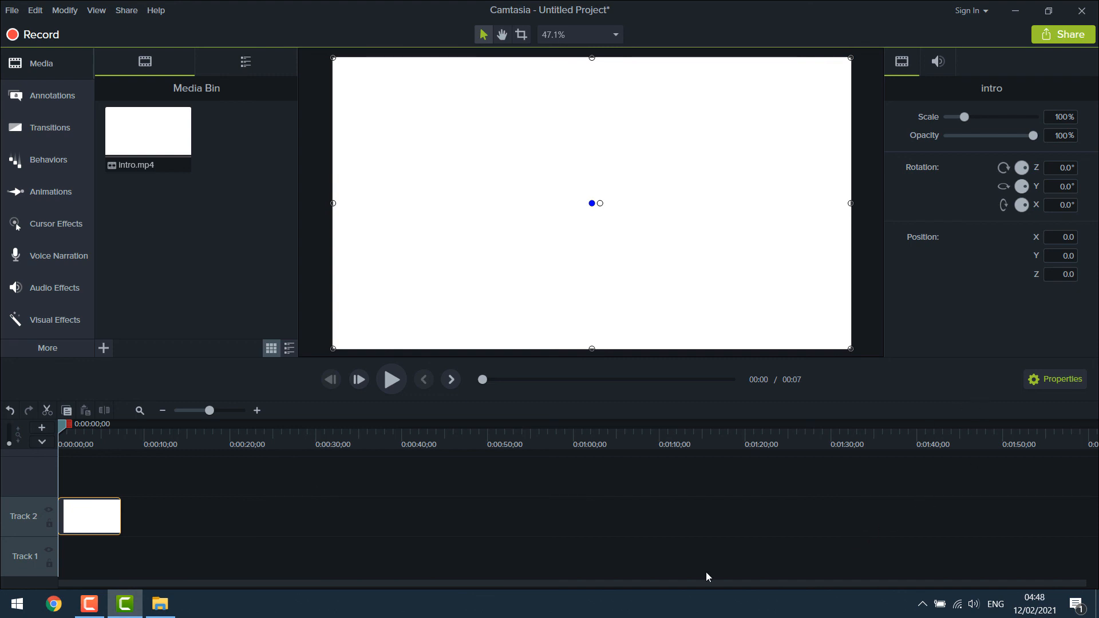
Find and preview the getyourticket music track in the Library
click(246, 61)
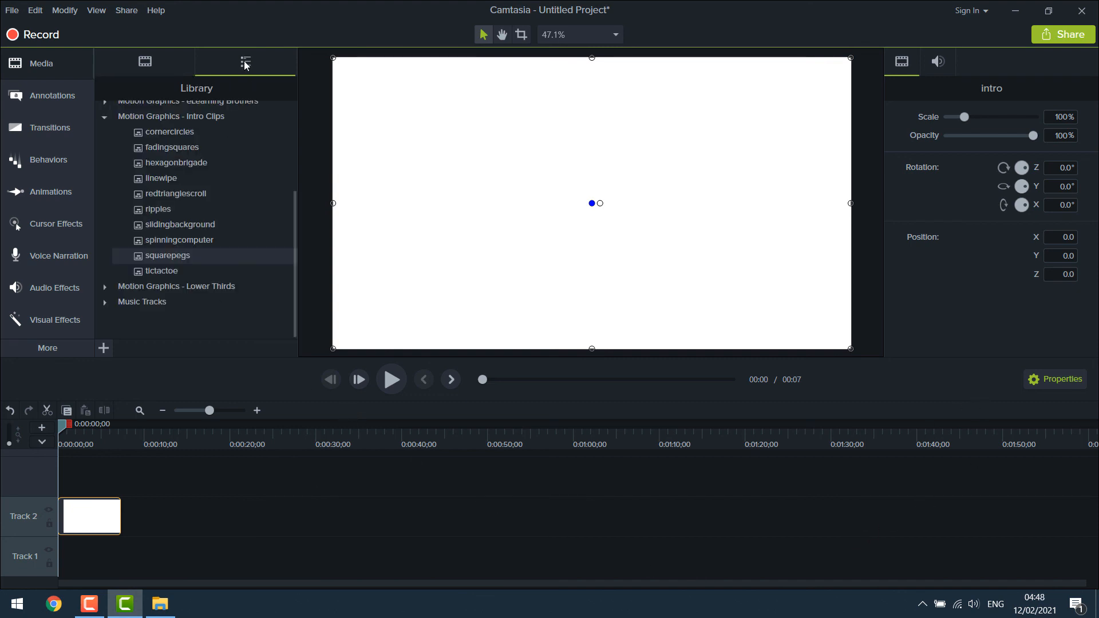
scroll(down, 3)
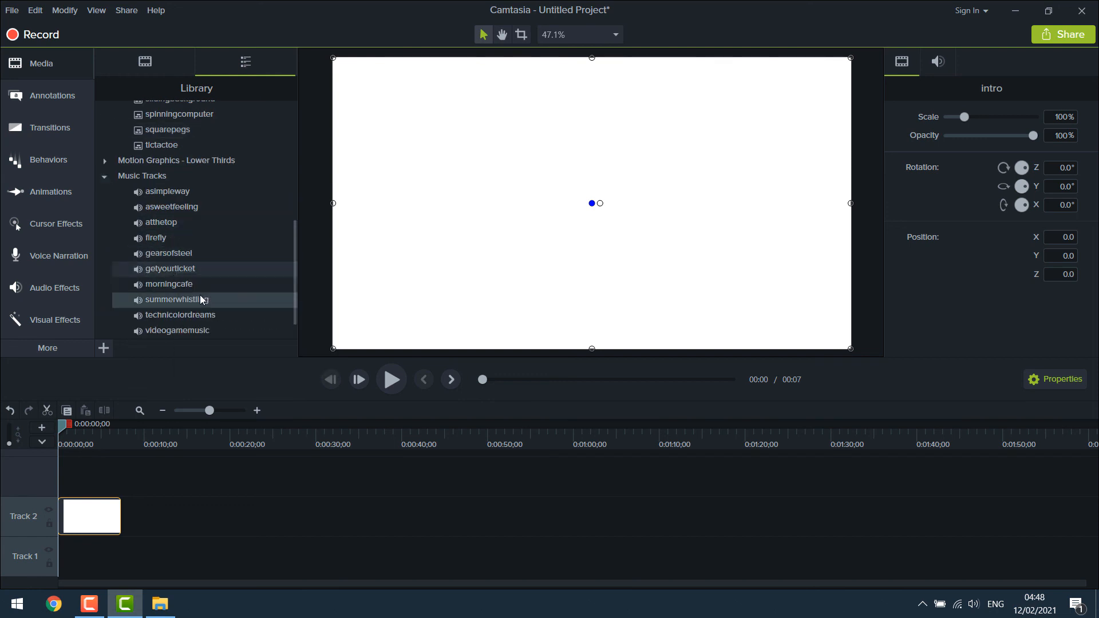
double_click(168, 269)
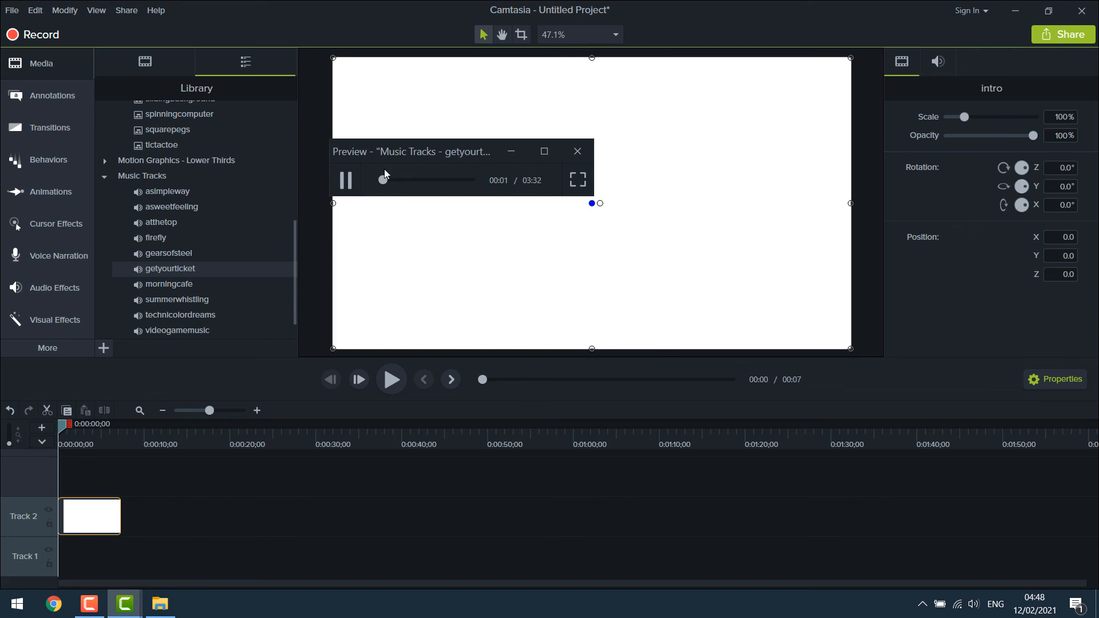
click(344, 180)
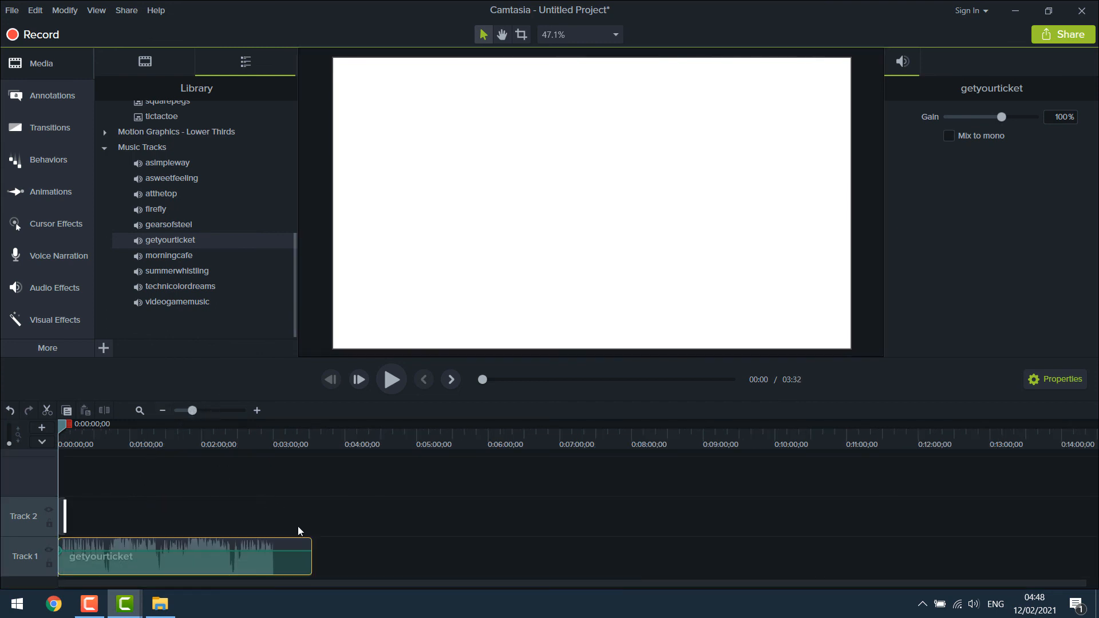
mouse_move(311, 550)
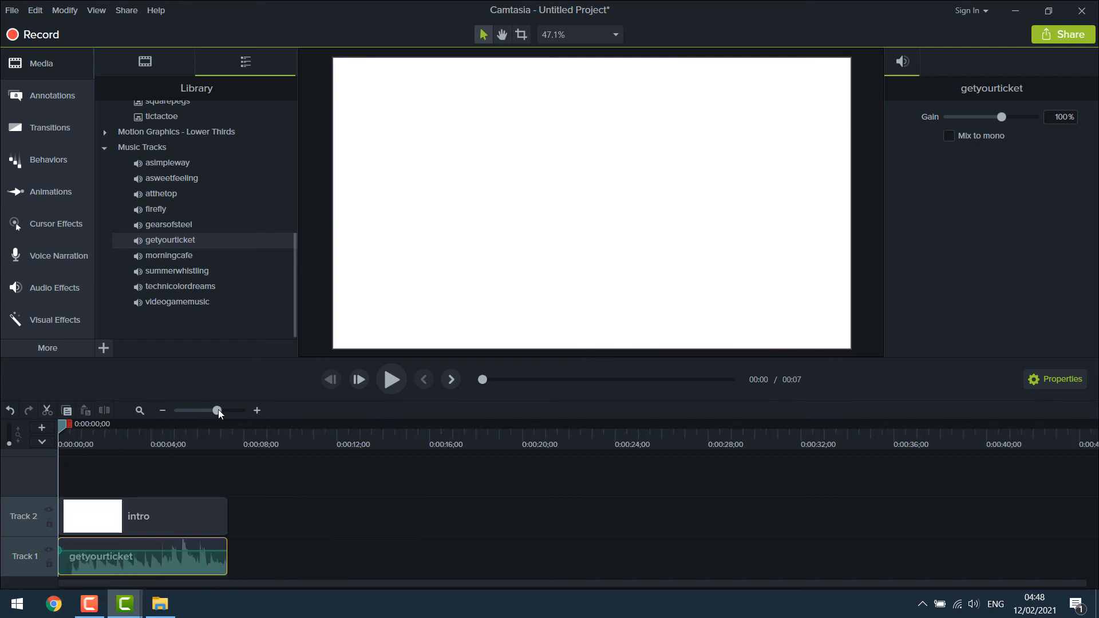
click(391, 379)
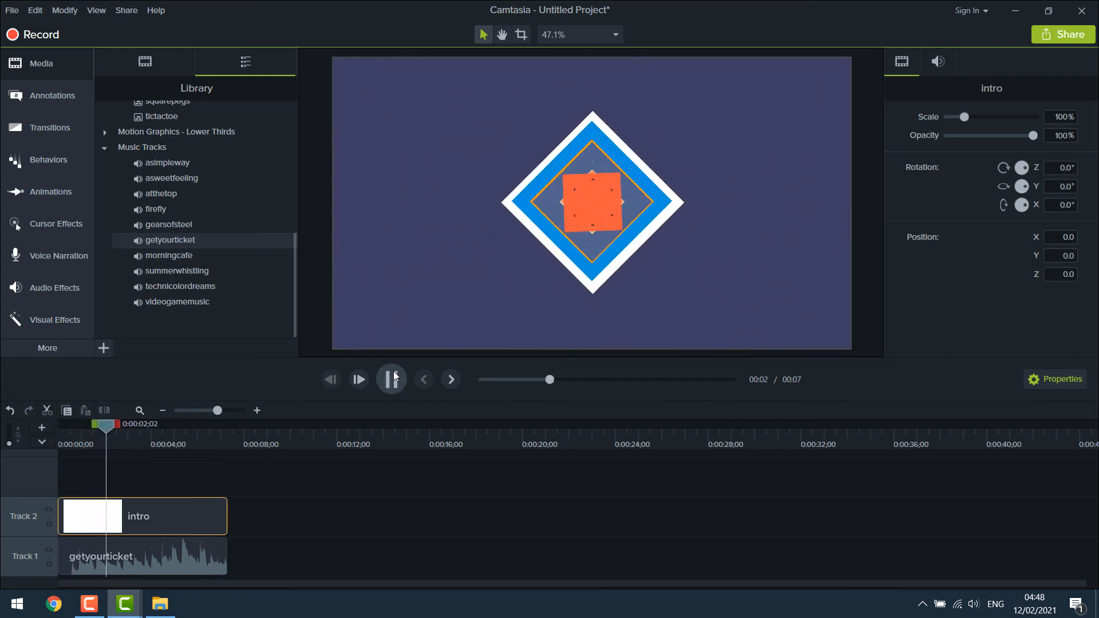
click(391, 379)
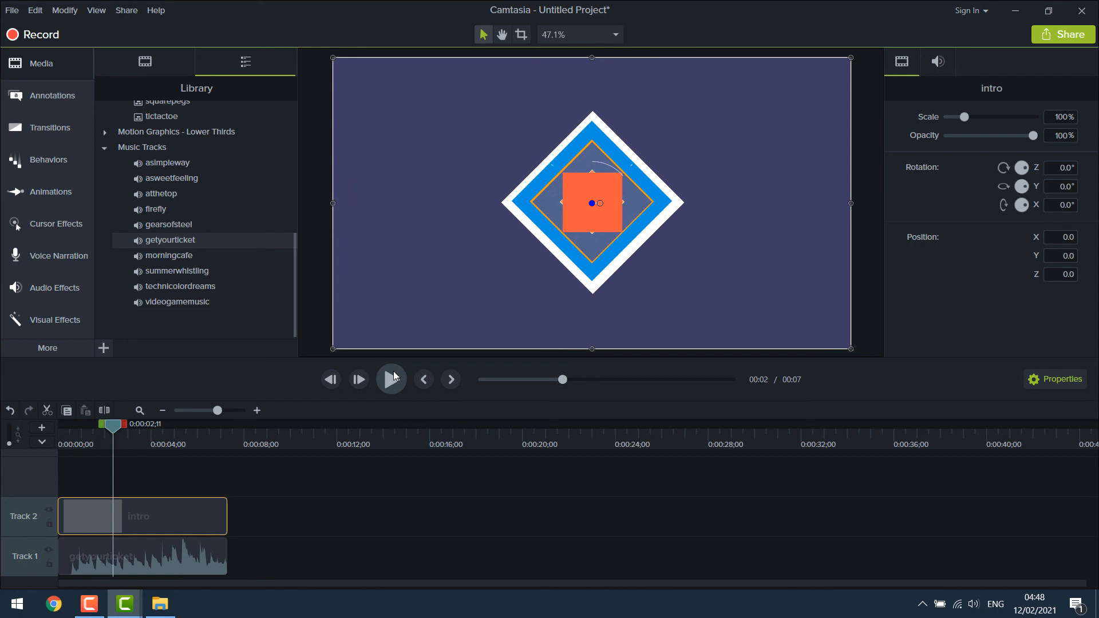